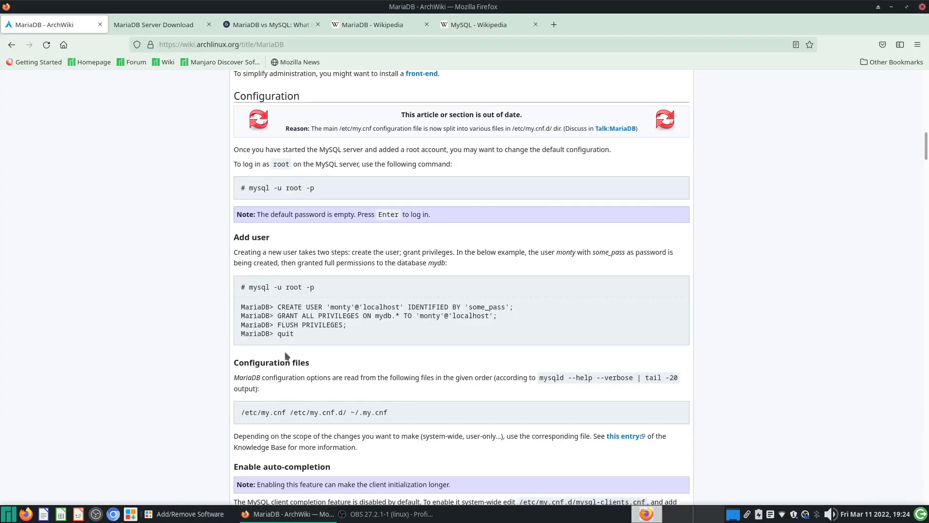
{"action": "mouse_move", "coordinate": [180, 344]}
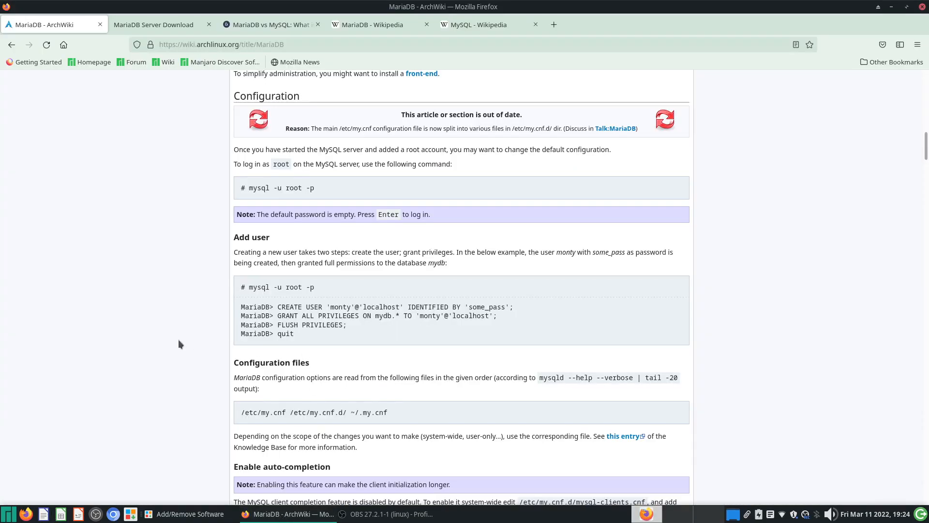
Open the MySQL Wikipedia article and highlight its sentences on proprietary licensing and Oracle.
{"action": "scroll", "scroll_direction": "down", "scroll_amount": 3}
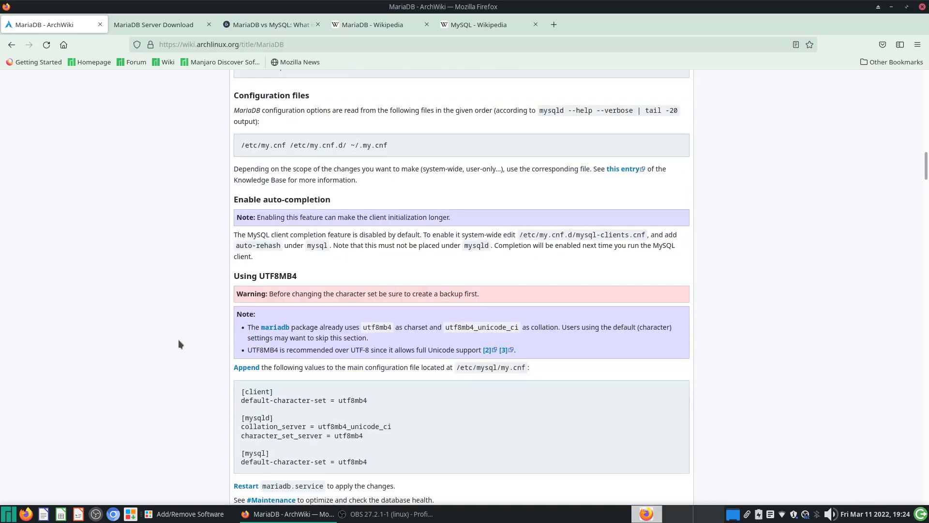
{"action": "scroll", "scroll_direction": "up", "scroll_amount": 3}
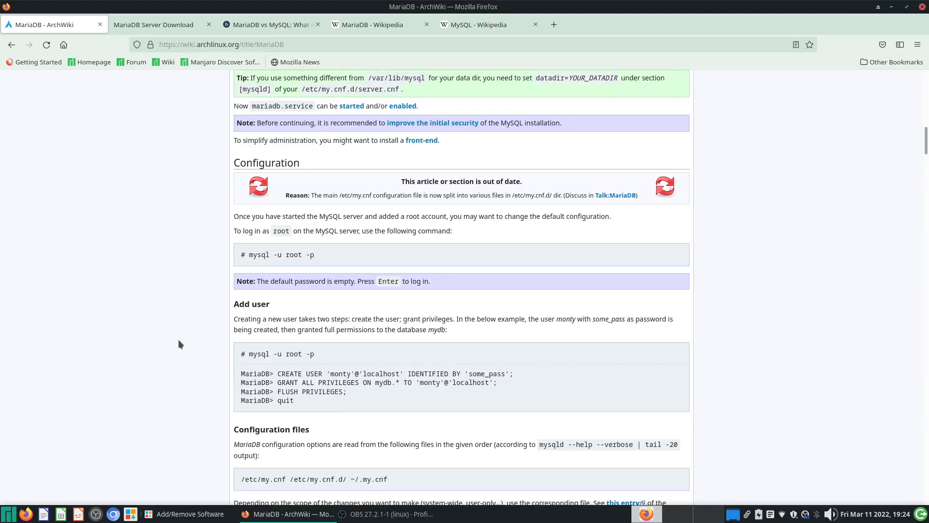
{"action": "mouse_move", "coordinate": [370, 245]}
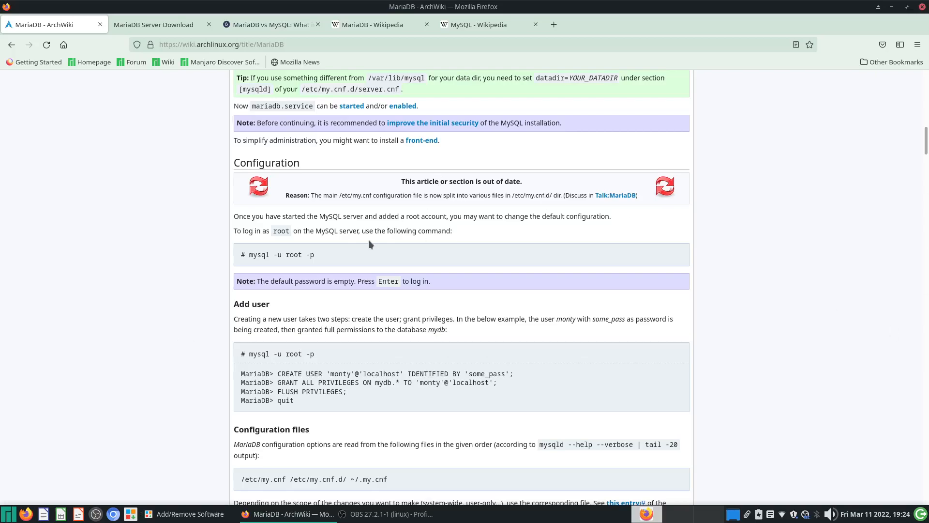
{"action": "mouse_move", "coordinate": [472, 4]}
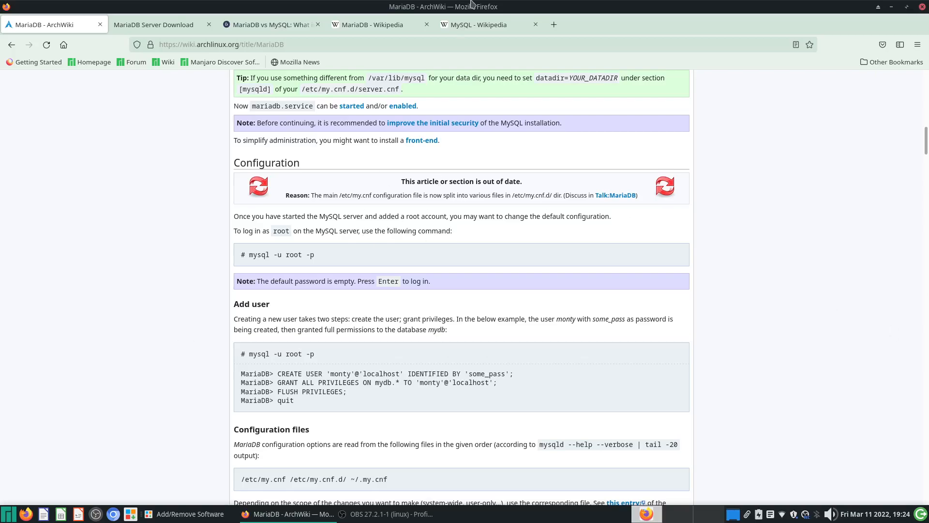
{"action": "left_click", "coordinate": [479, 24]}
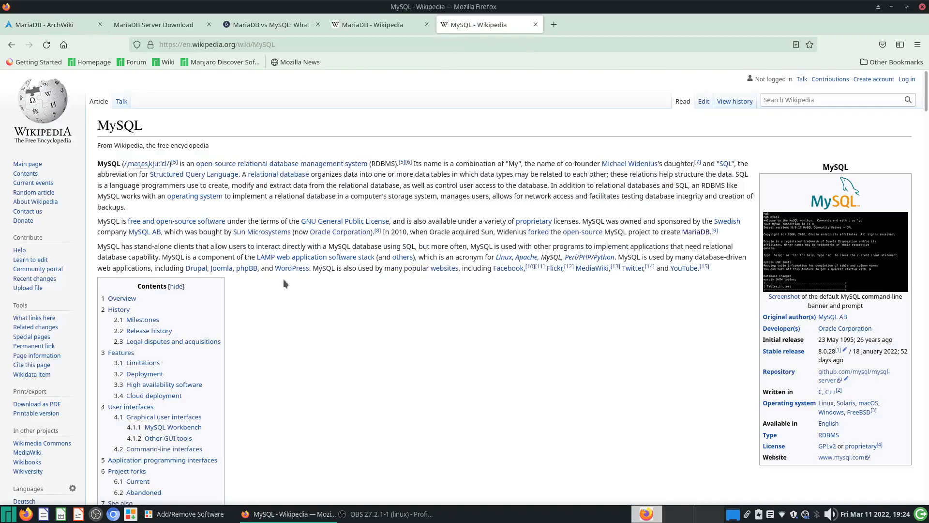
{"action": "mouse_move", "coordinate": [292, 207]}
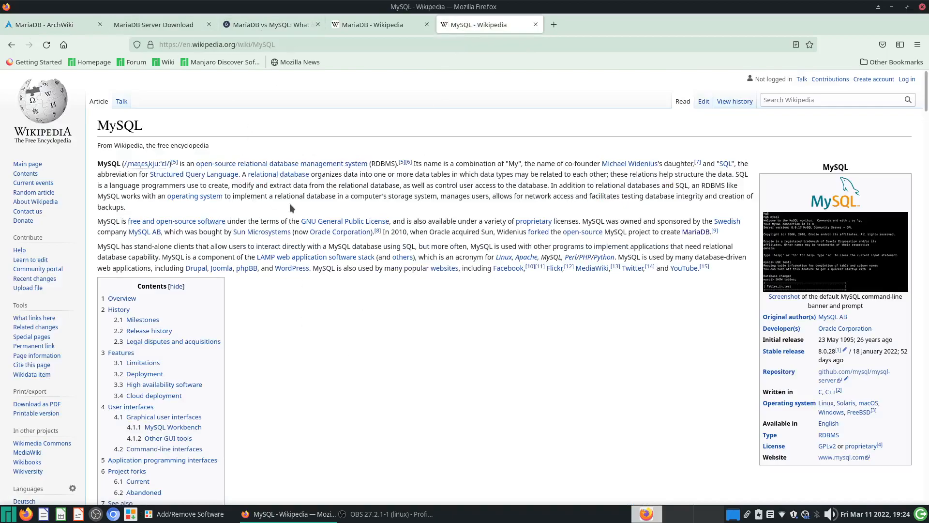
{"action": "mouse_move", "coordinate": [300, 211]}
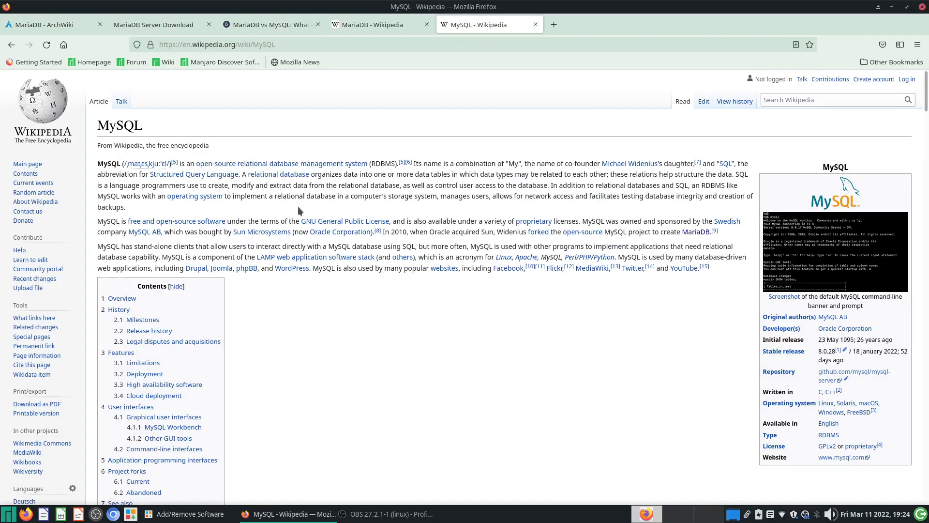
{"action": "mouse_move", "coordinate": [323, 195]}
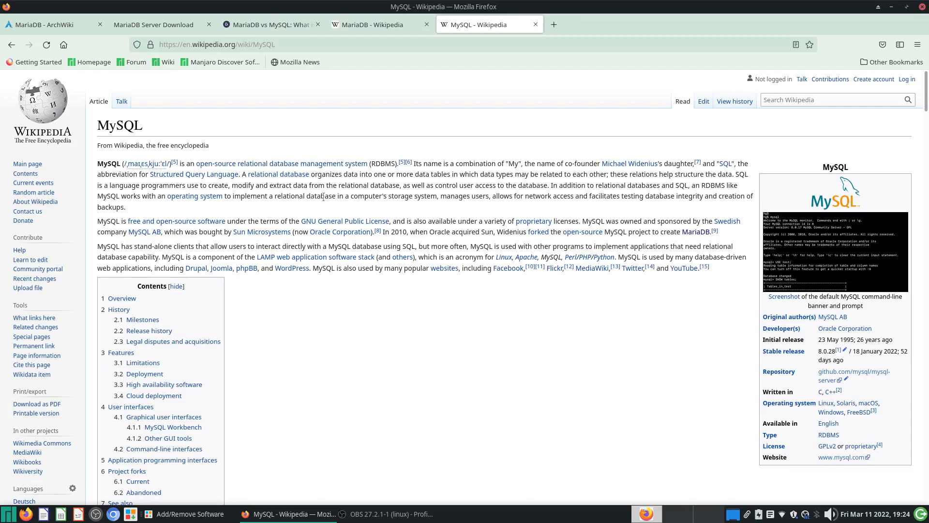
{"action": "mouse_move", "coordinate": [525, 271]}
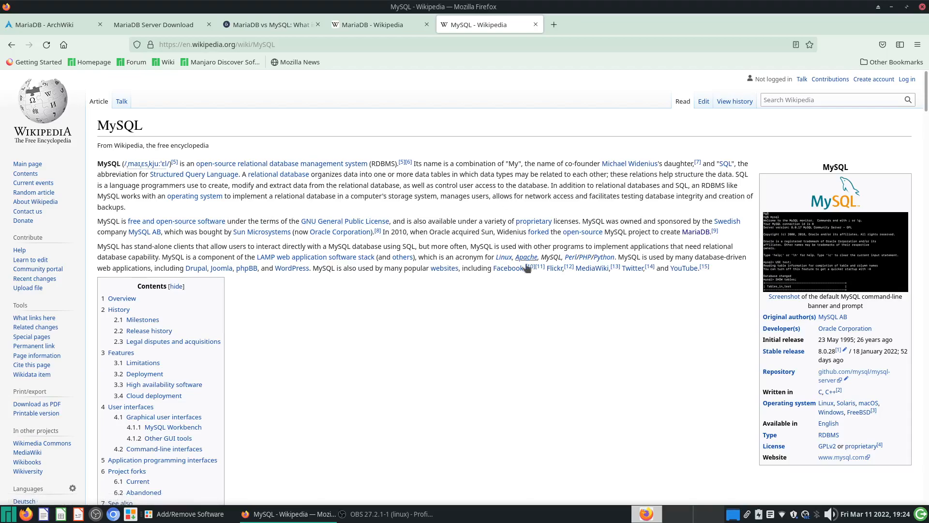
{"action": "left_click_drag", "start_coordinate": [456, 221], "coordinate": [483, 231]}
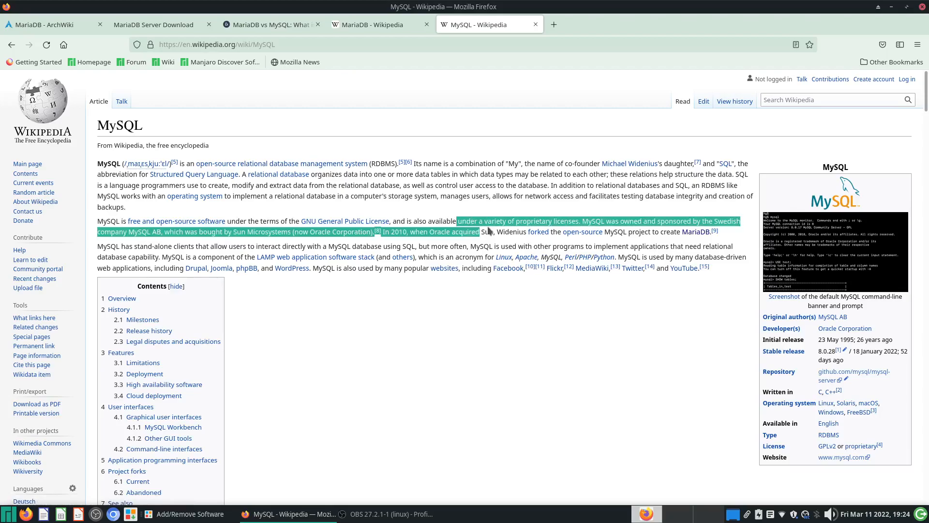
{"action": "left_click", "coordinate": [493, 216]}
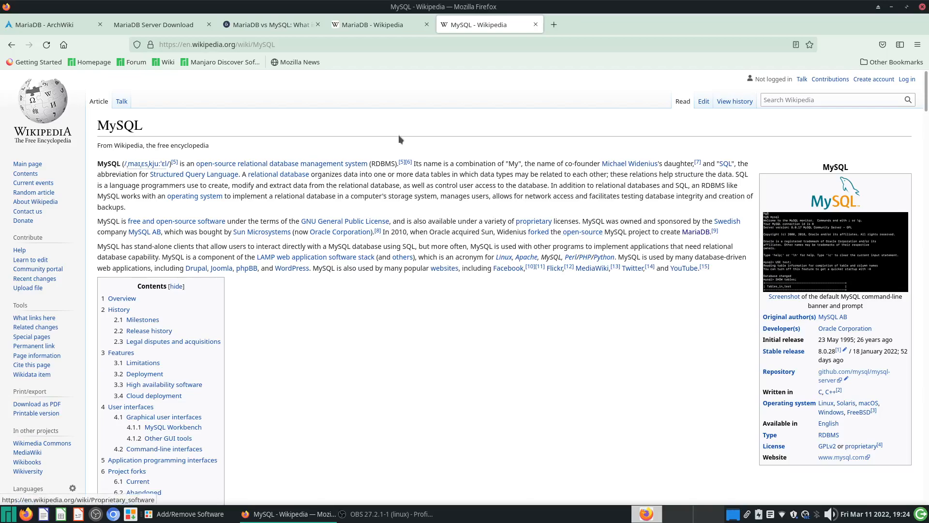
Switch to the MariaDB Wikipedia article and scroll through its version history and company sections.
{"action": "left_click", "coordinate": [371, 24]}
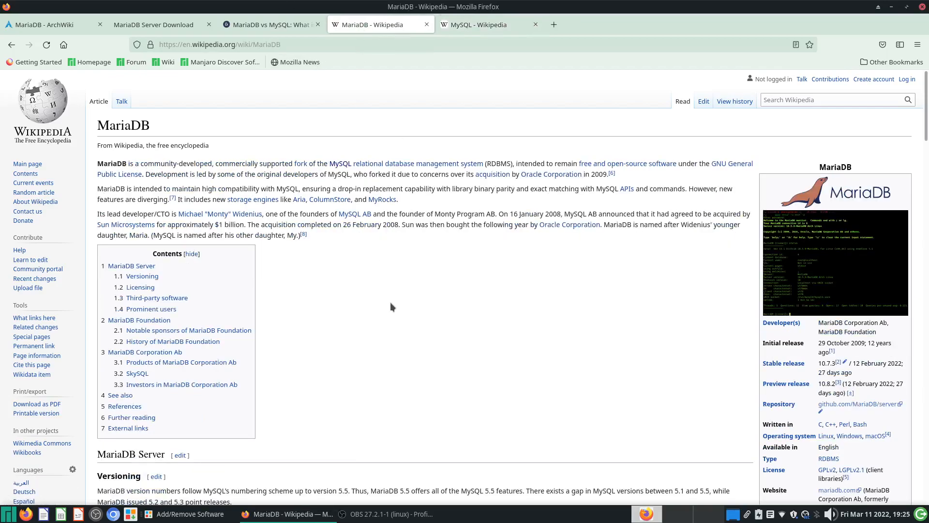
{"action": "mouse_move", "coordinate": [372, 329]}
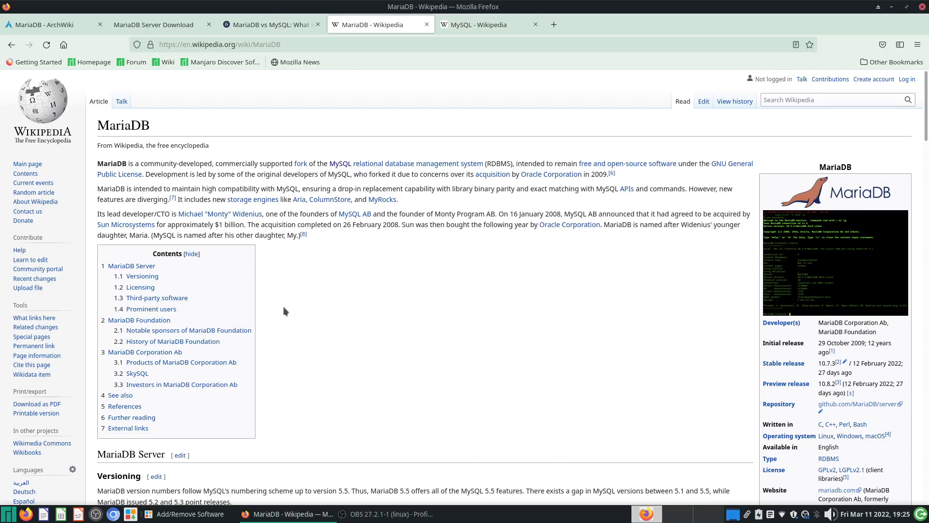
{"action": "mouse_move", "coordinate": [351, 227]}
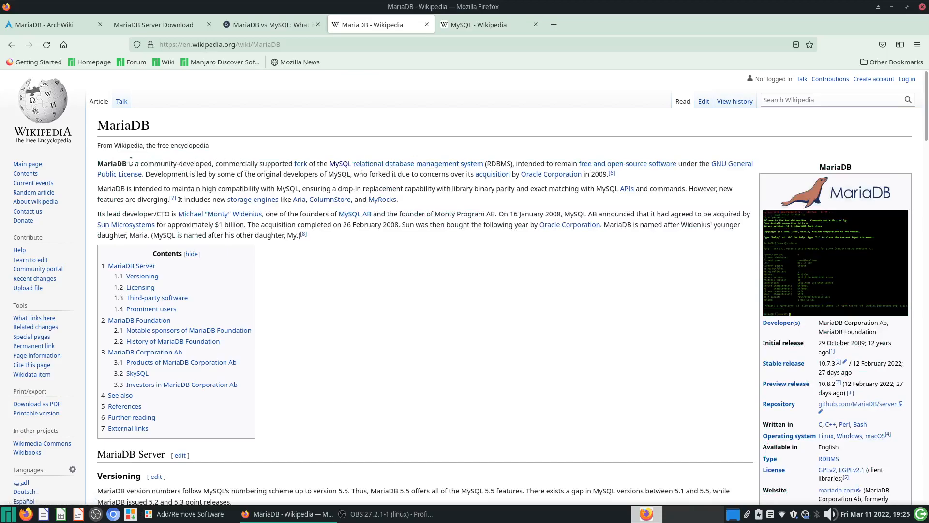
{"action": "left_click_drag", "start_coordinate": [131, 163], "coordinate": [433, 163]}
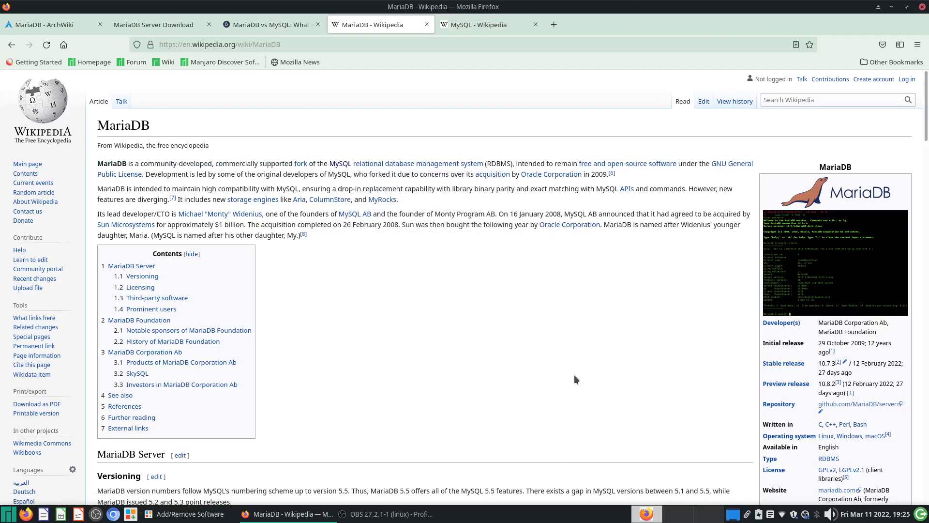
{"action": "mouse_move", "coordinate": [537, 368]}
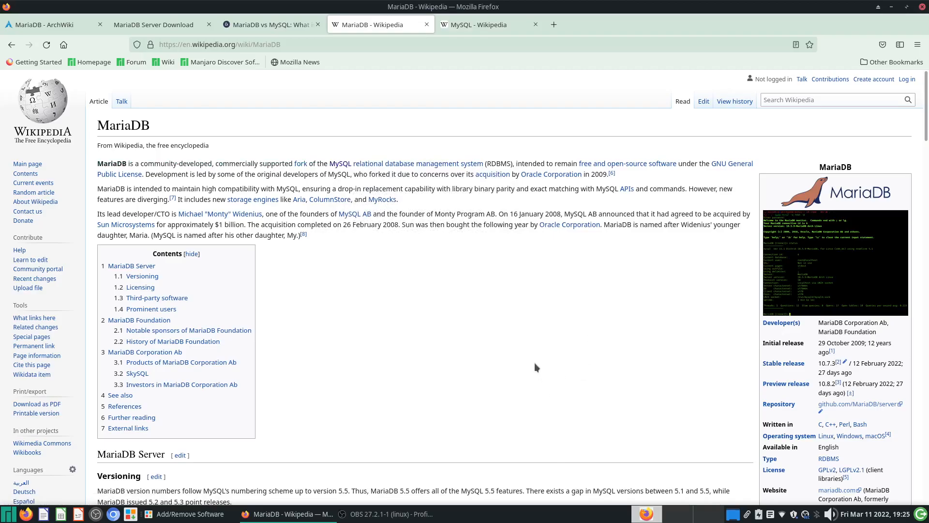
{"action": "scroll", "scroll_direction": "down", "scroll_amount": 3}
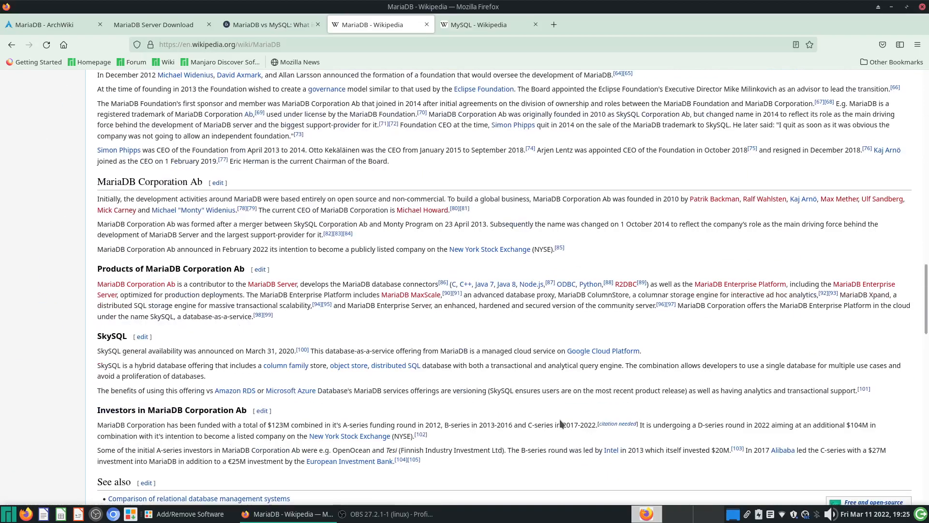
{"action": "scroll", "scroll_direction": "up", "scroll_amount": 3}
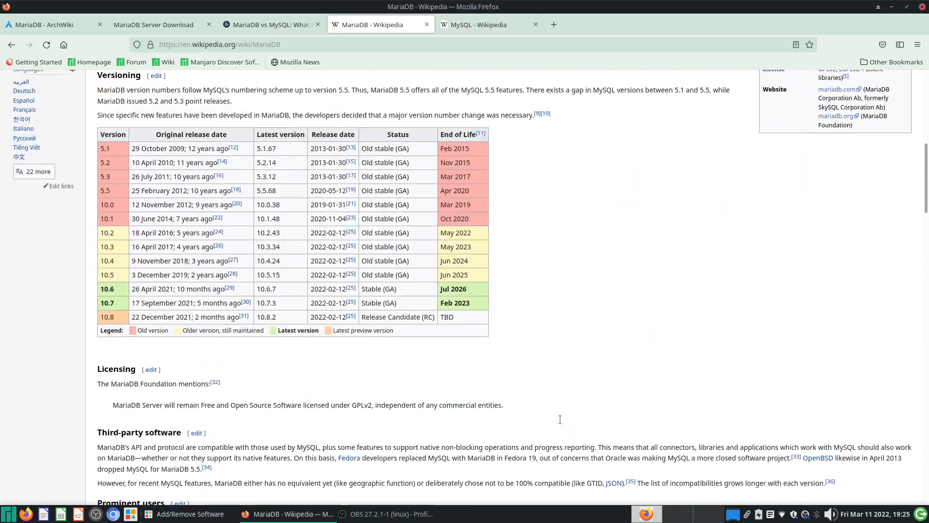
{"action": "scroll", "scroll_direction": "up", "scroll_amount": 3}
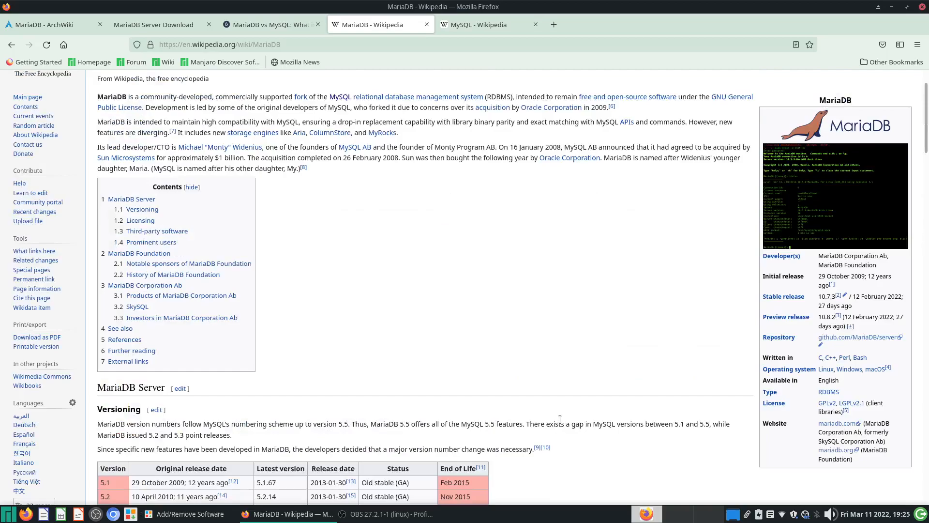
{"action": "mouse_move", "coordinate": [498, 167]}
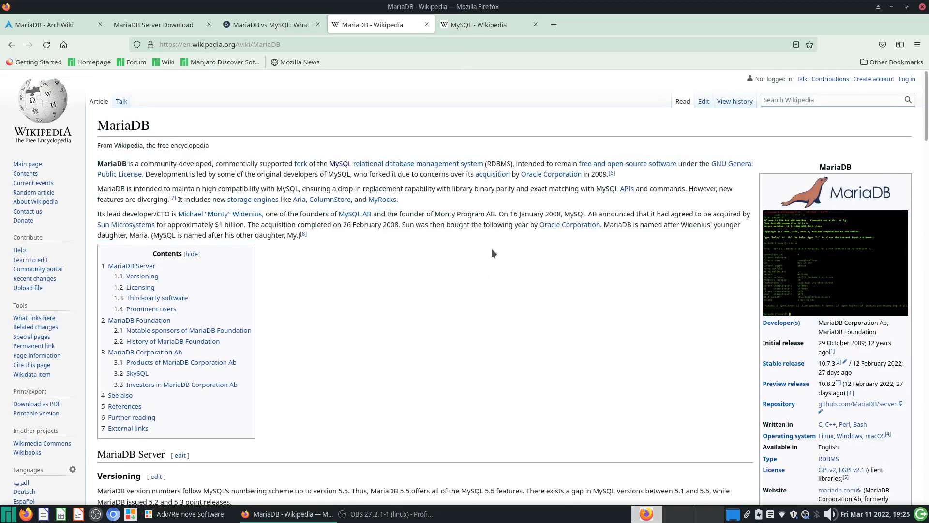
{"action": "mouse_move", "coordinate": [290, 160]}
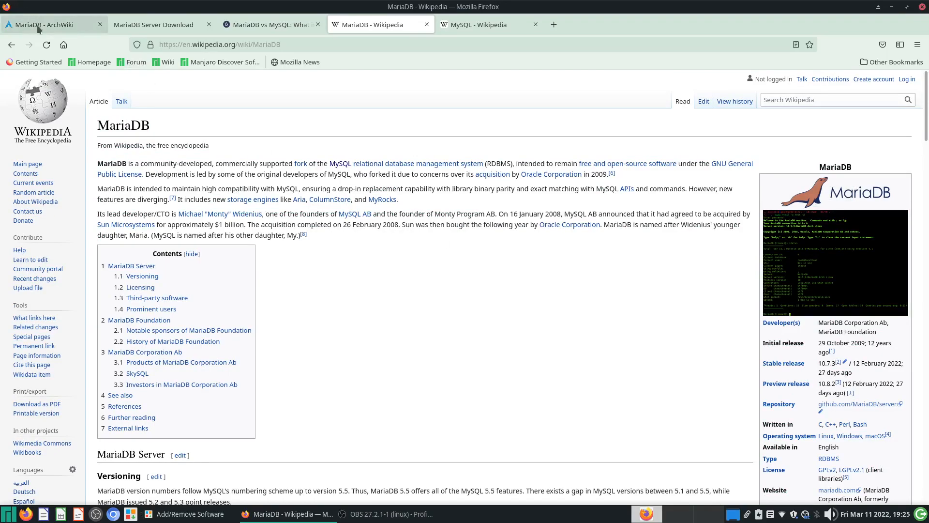
Jump to the Installation section of the ArchWiki MariaDB guide, then switch to Add/Remove Software.
{"action": "left_click", "coordinate": [44, 24]}
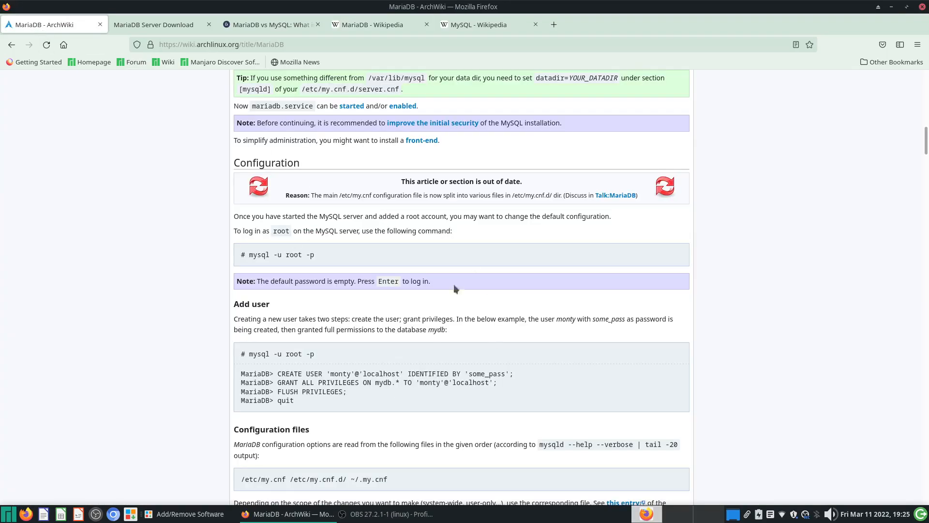
{"action": "mouse_move", "coordinate": [380, 357]}
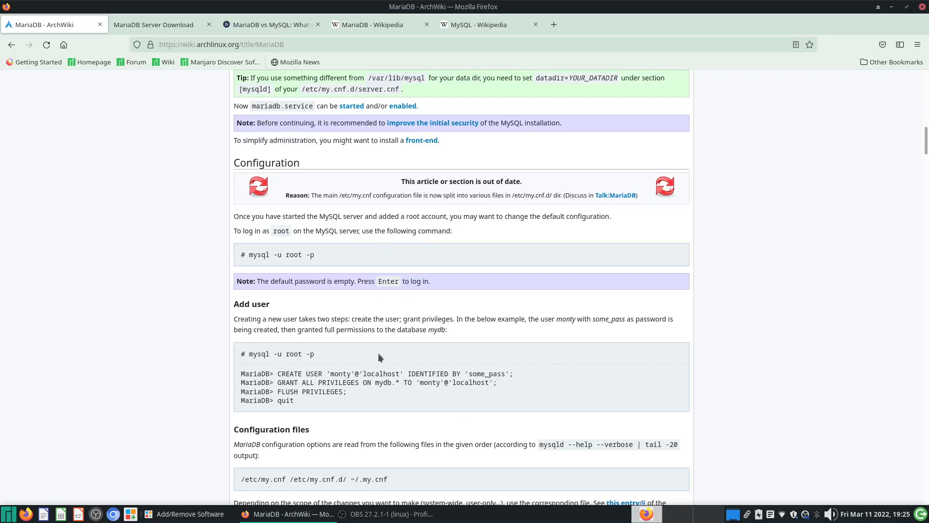
{"action": "scroll", "scroll_direction": "up", "scroll_amount": 3}
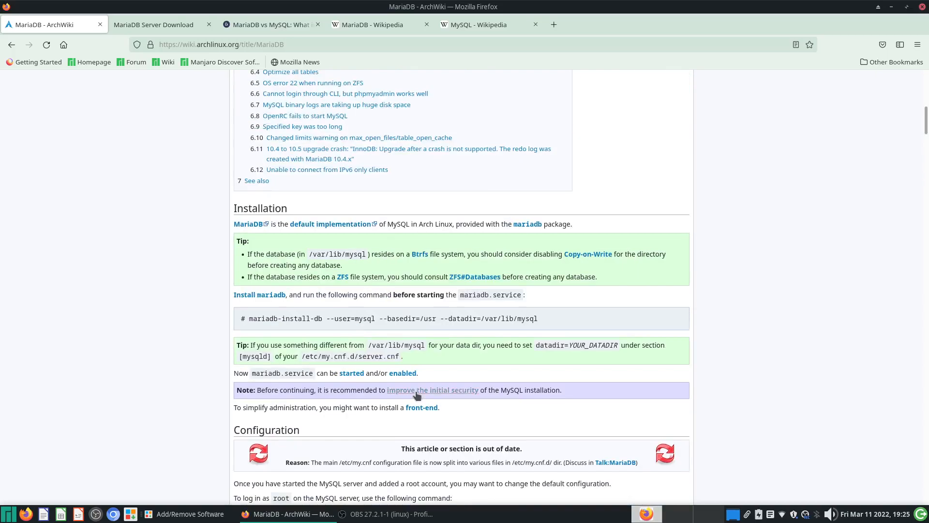
{"action": "scroll", "scroll_direction": "down", "scroll_amount": 3}
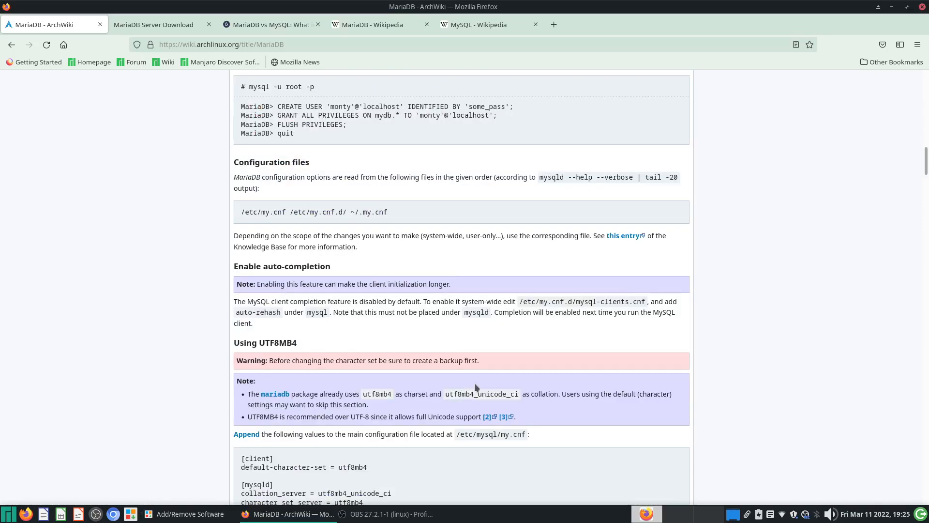
{"action": "scroll", "scroll_direction": "down", "scroll_amount": 3}
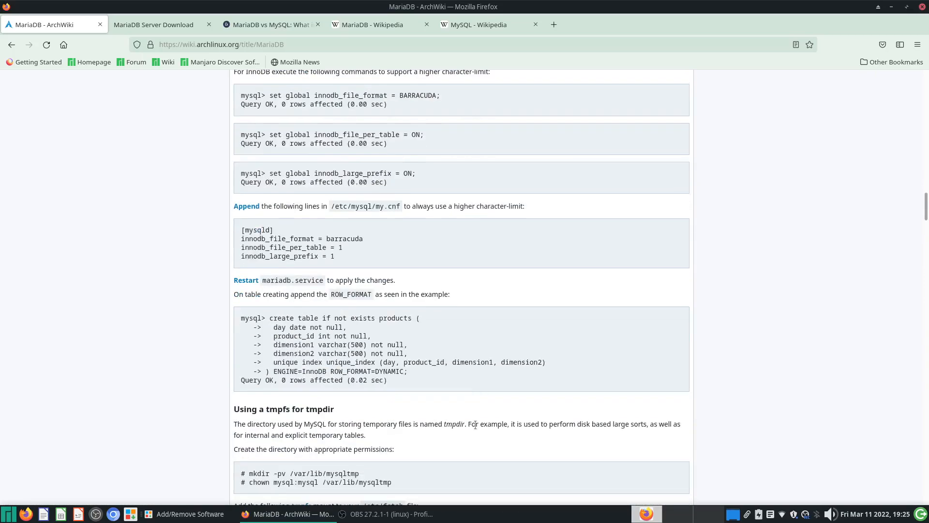
{"action": "scroll", "scroll_direction": "down", "scroll_amount": 3}
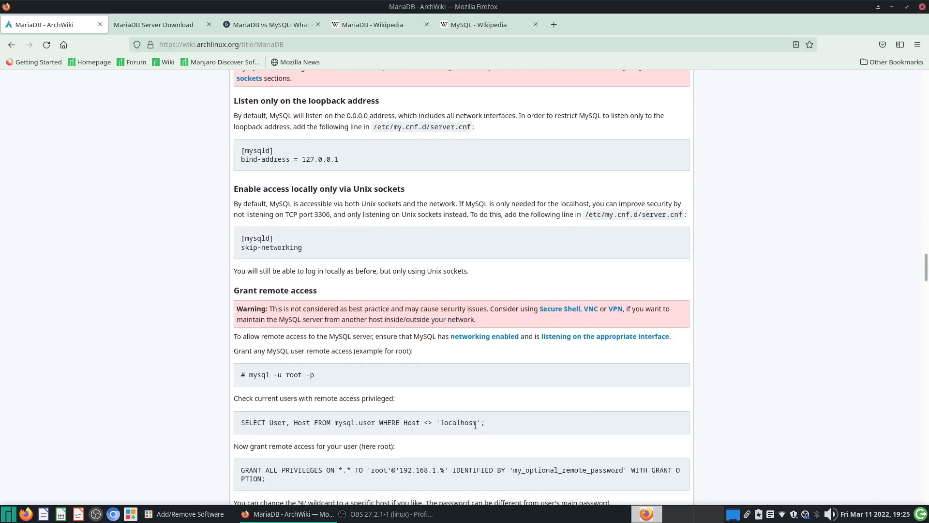
{"action": "scroll", "scroll_direction": "down", "scroll_amount": 3}
{"action": "type", "text": "install"}
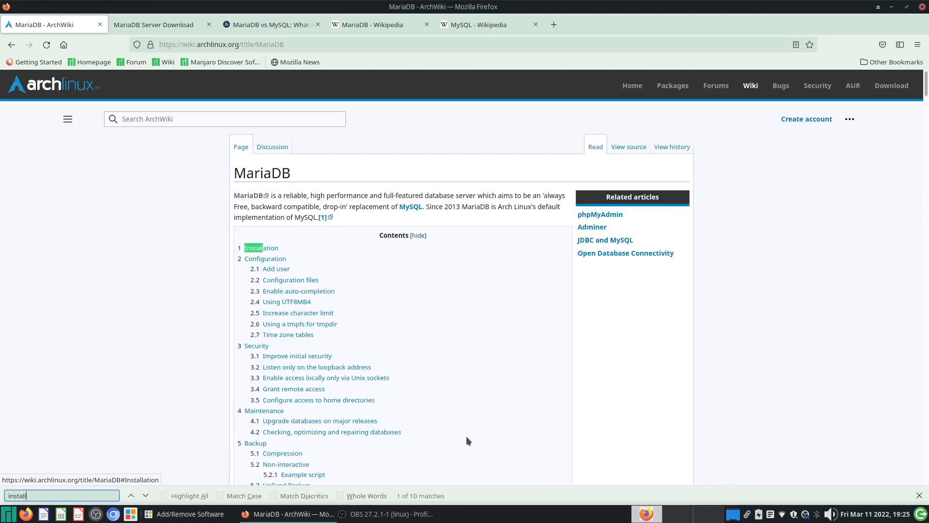
{"action": "left_click", "coordinate": [261, 248]}
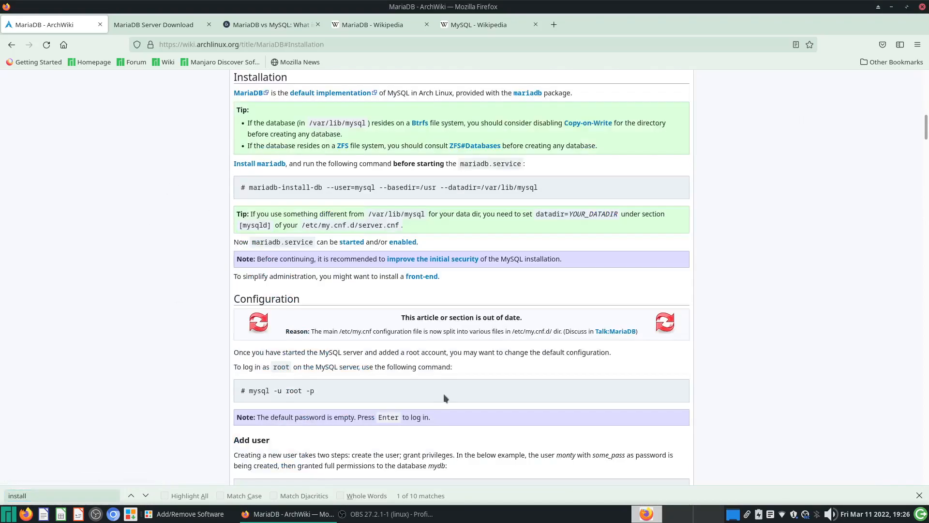
{"action": "mouse_move", "coordinate": [247, 94]}
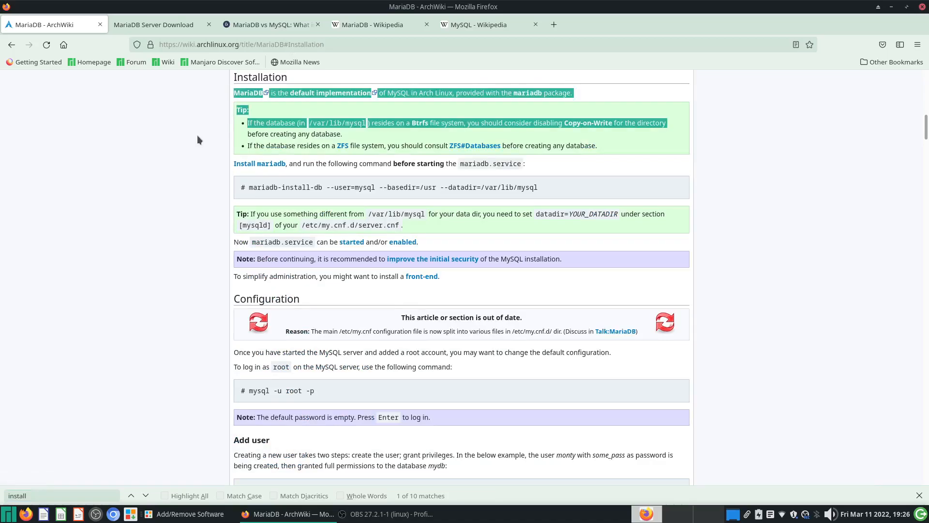
{"action": "left_click", "coordinate": [190, 513]}
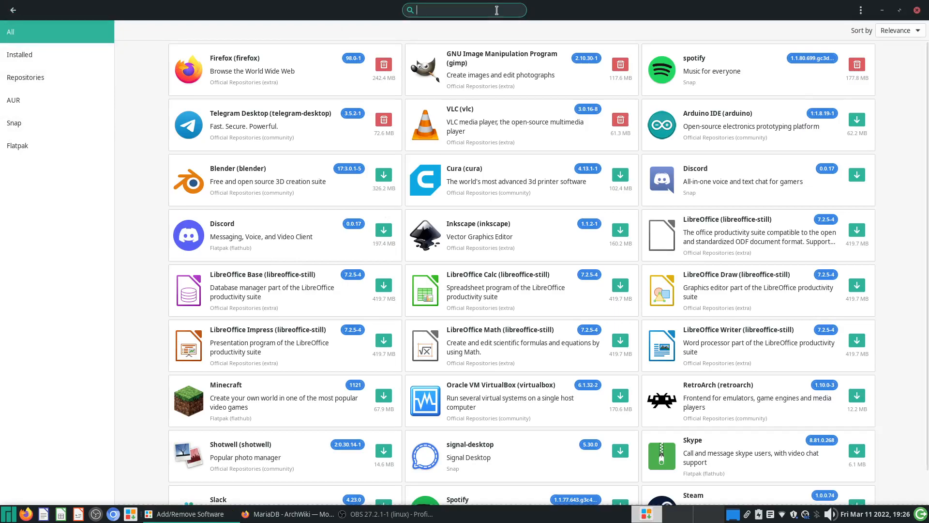
Search Pamac for mariadb and mark the mariadb server package for installation.
{"action": "type", "text": "m"}
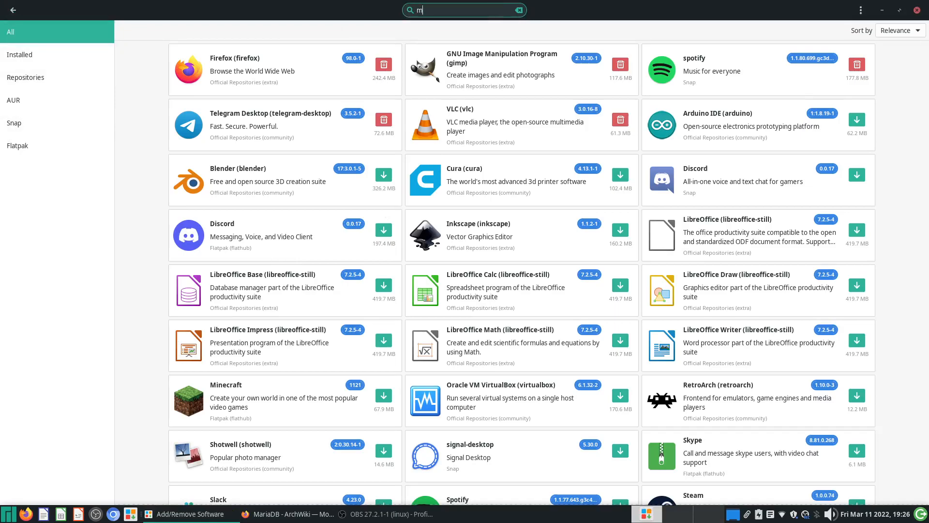
{"action": "type", "text": "ariadb"}
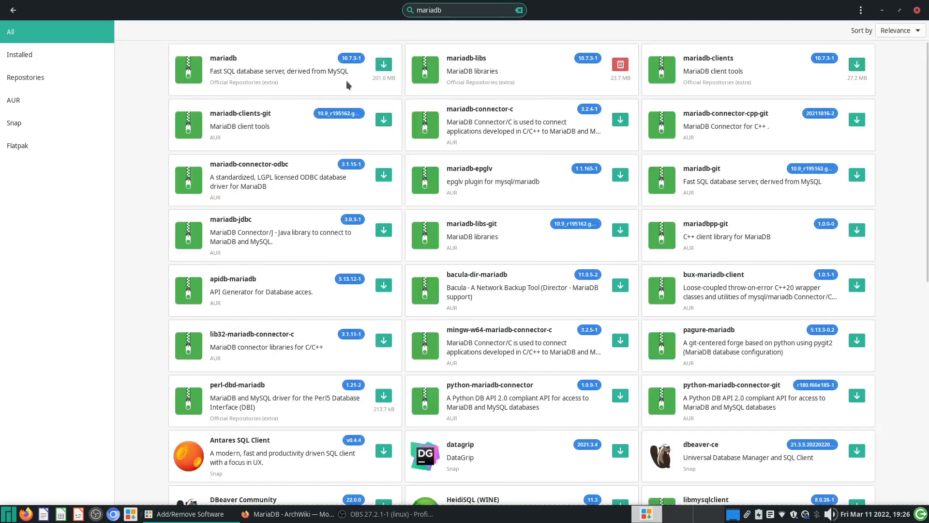
{"action": "left_click", "coordinate": [384, 65]}
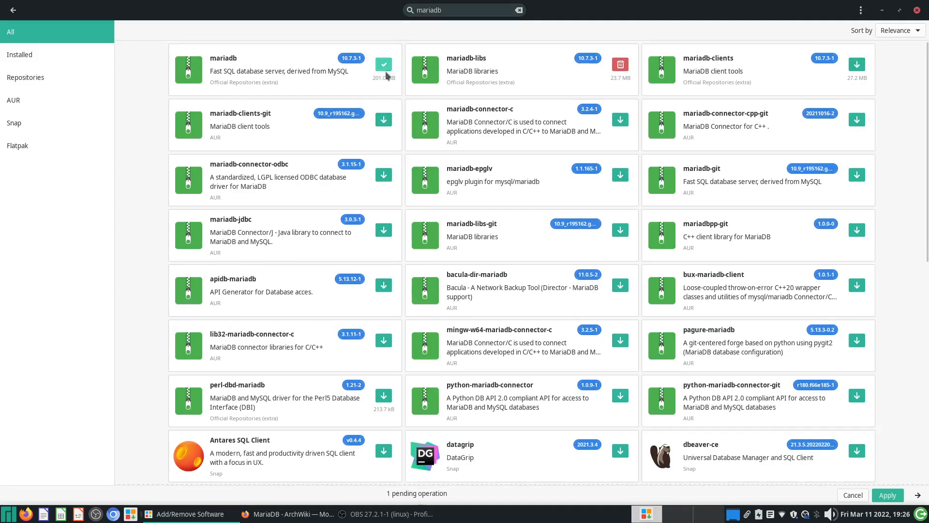
{"action": "mouse_move", "coordinate": [504, 83]}
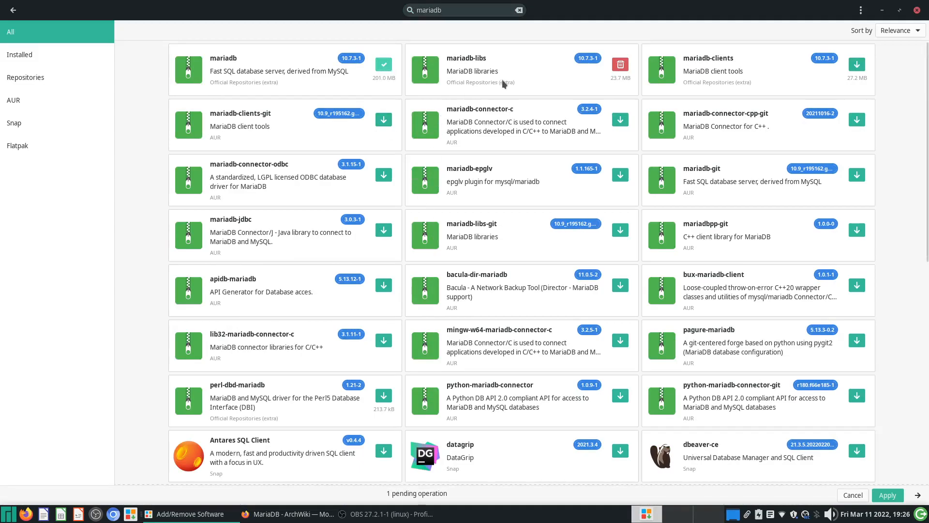
{"action": "left_click", "coordinate": [472, 70]}
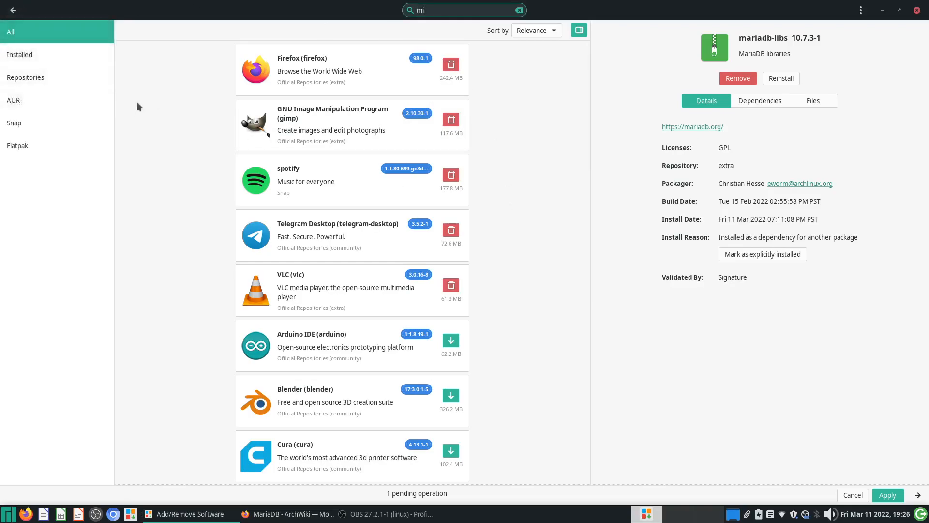
{"action": "type", "text": "ariadb"}
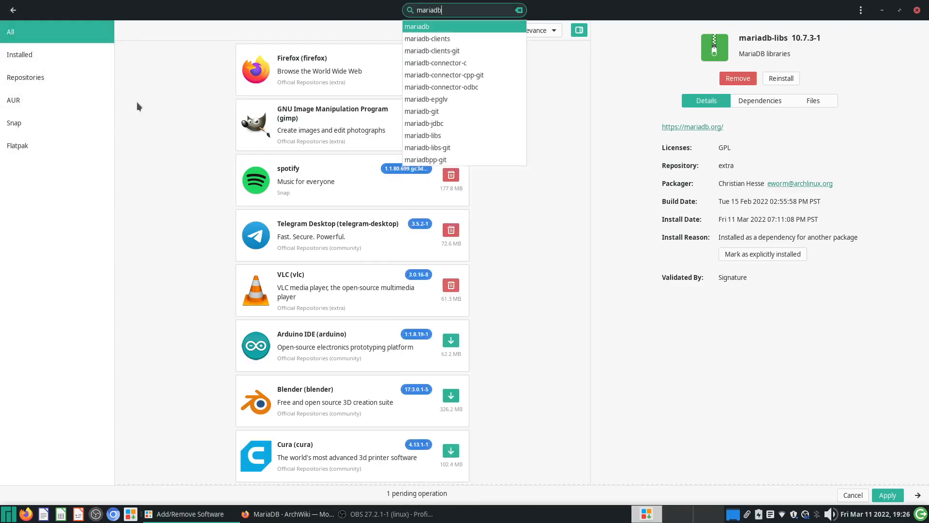
{"action": "left_click", "coordinate": [421, 27]}
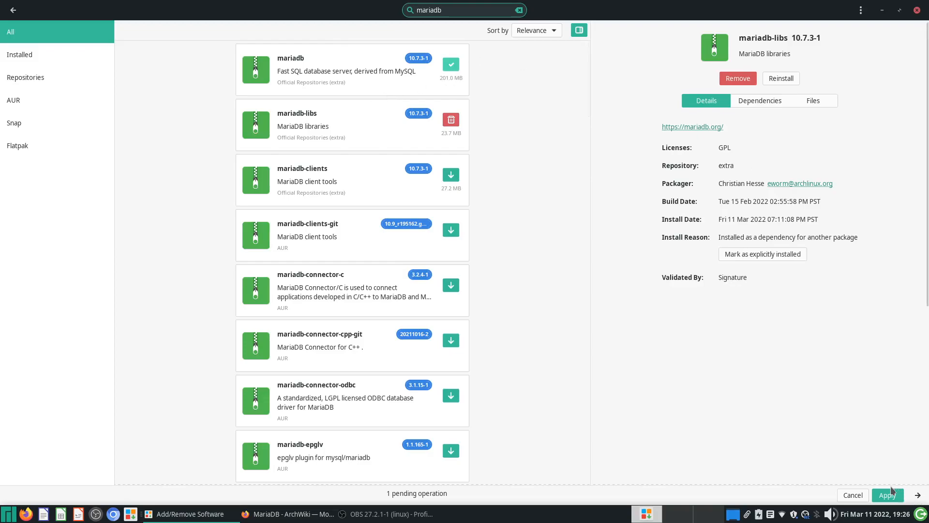
Apply the pending install without optional dependencies, confirming mariadb and mariadb-clients.
{"action": "left_click", "coordinate": [887, 495]}
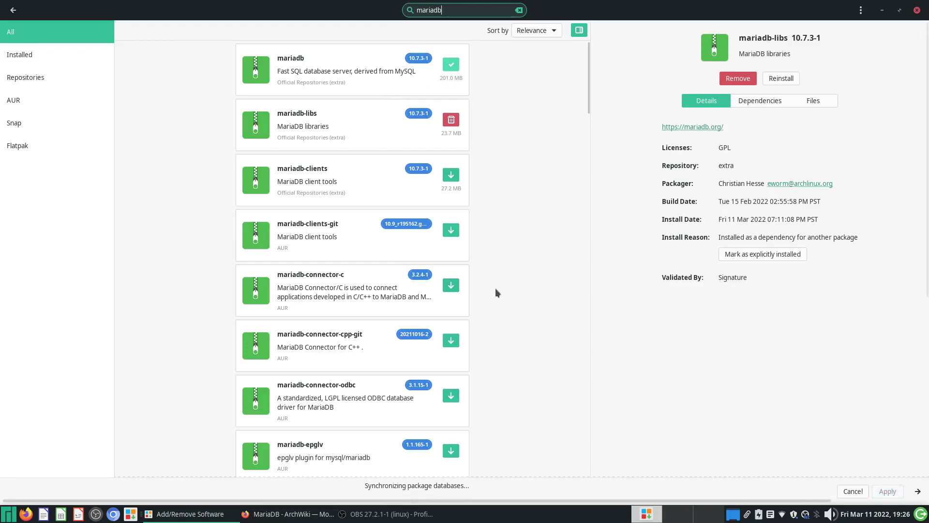
{"action": "mouse_move", "coordinate": [344, 262]}
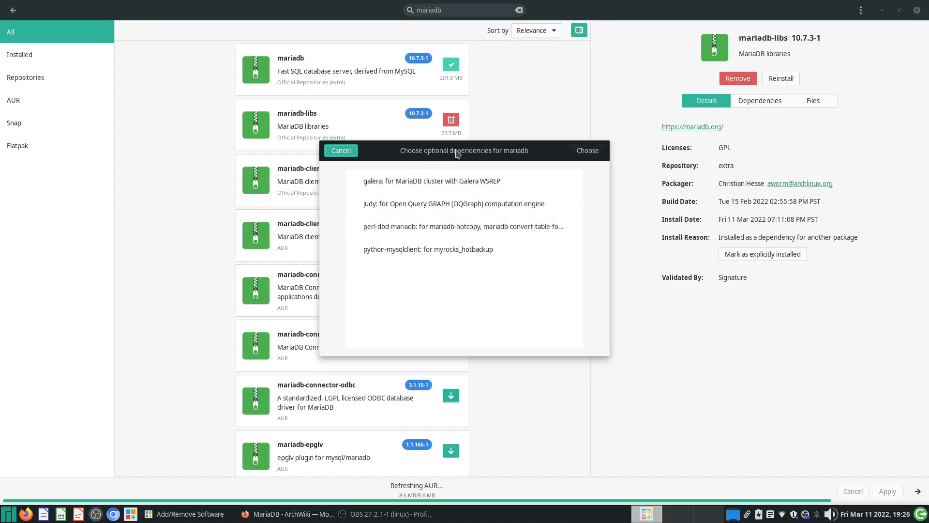
{"action": "mouse_move", "coordinate": [497, 148]}
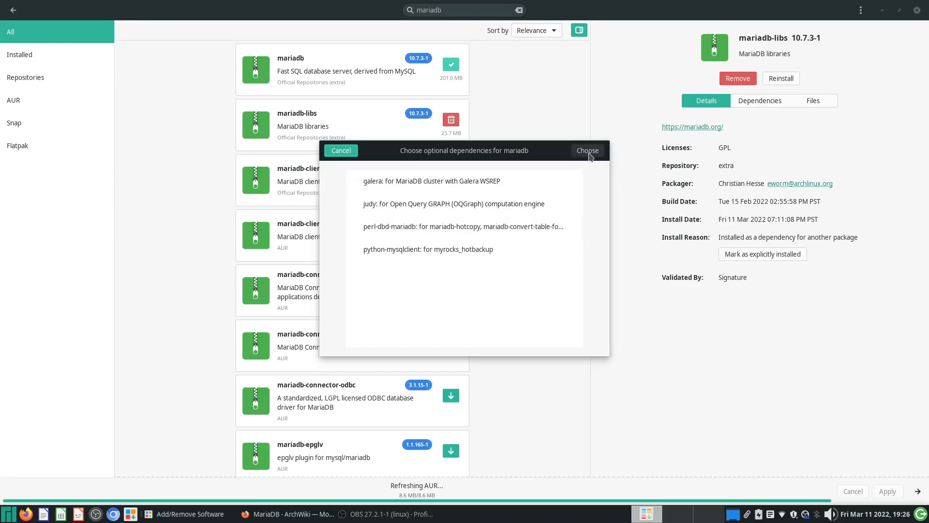
{"action": "mouse_move", "coordinate": [598, 159]}
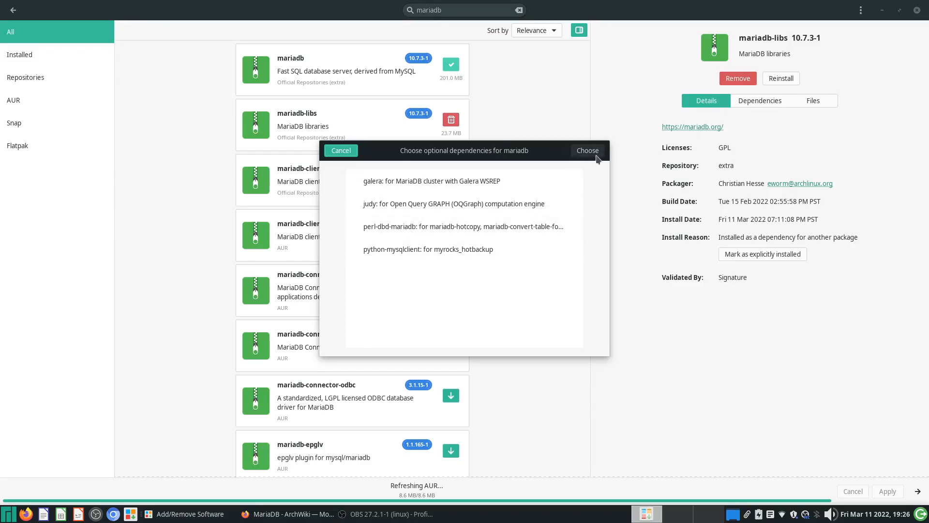
{"action": "mouse_move", "coordinate": [595, 159]}
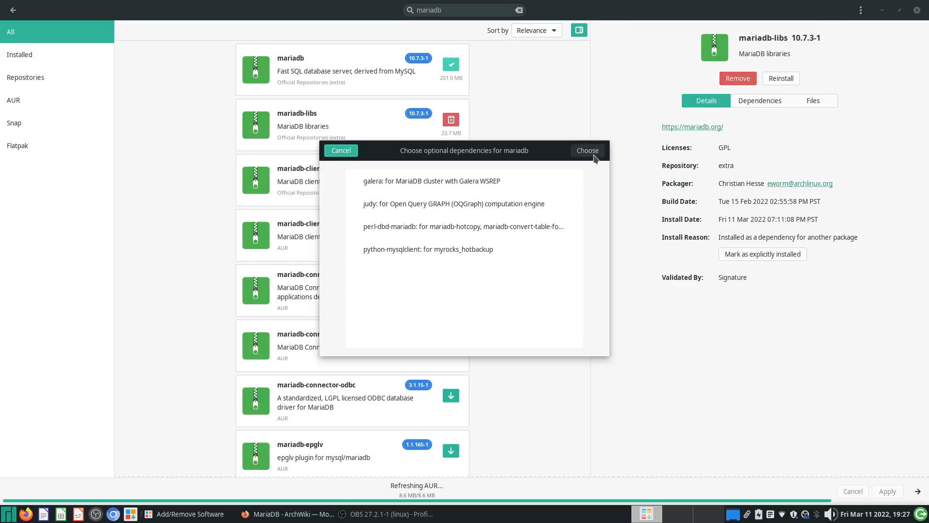
{"action": "left_click", "coordinate": [588, 151]}
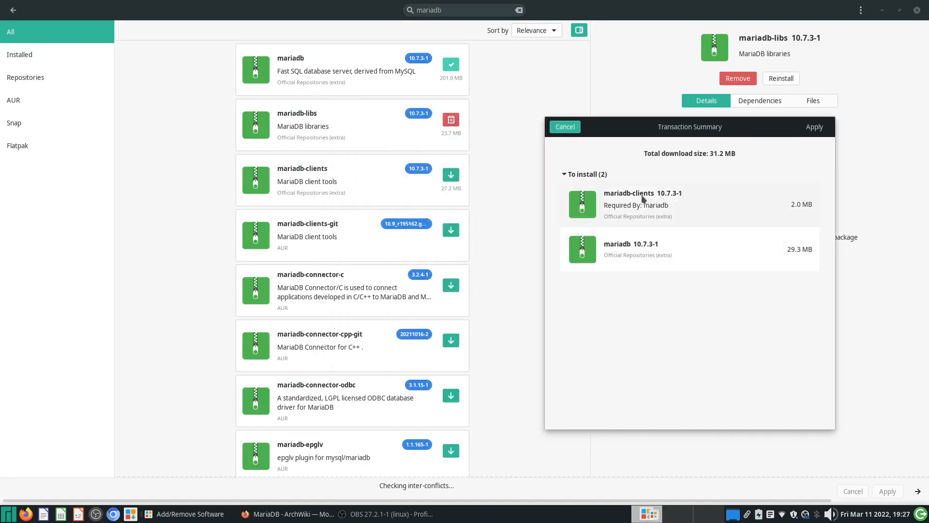
{"action": "mouse_move", "coordinate": [653, 199]}
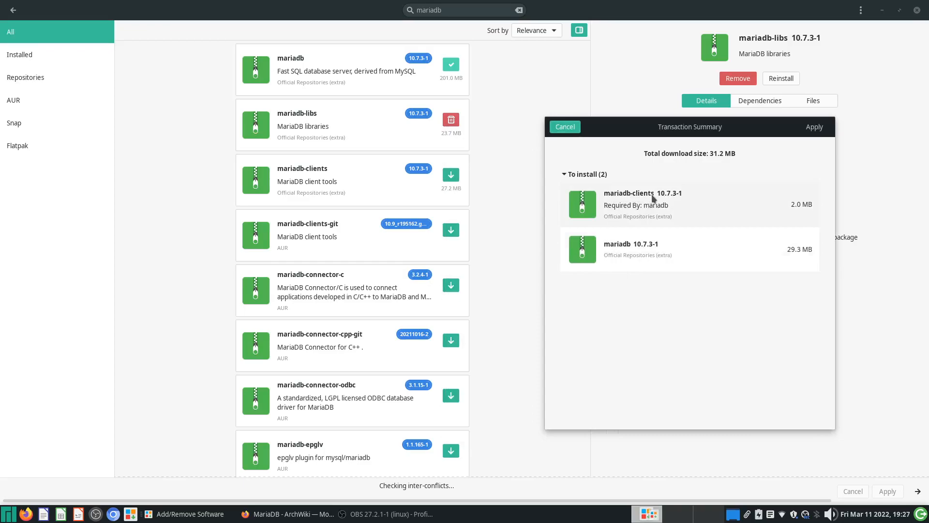
{"action": "mouse_move", "coordinate": [300, 117]}
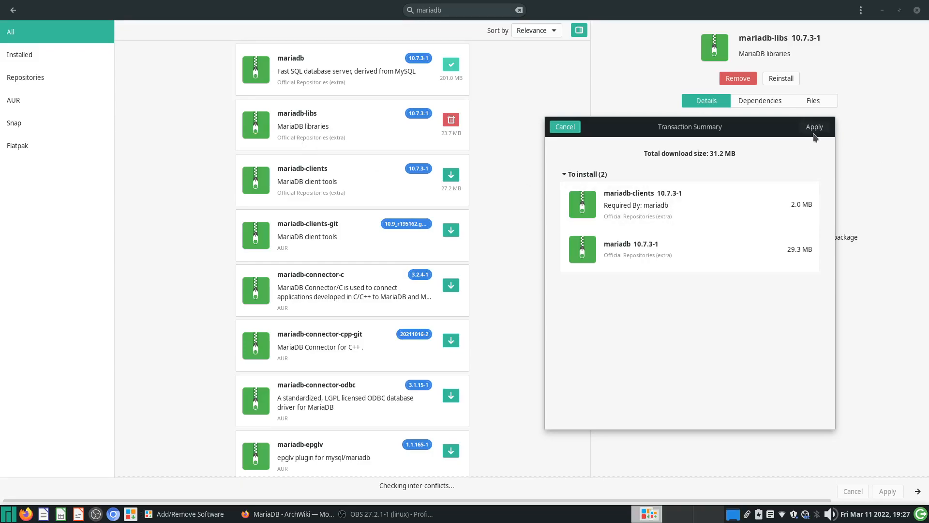
{"action": "left_click", "coordinate": [815, 127]}
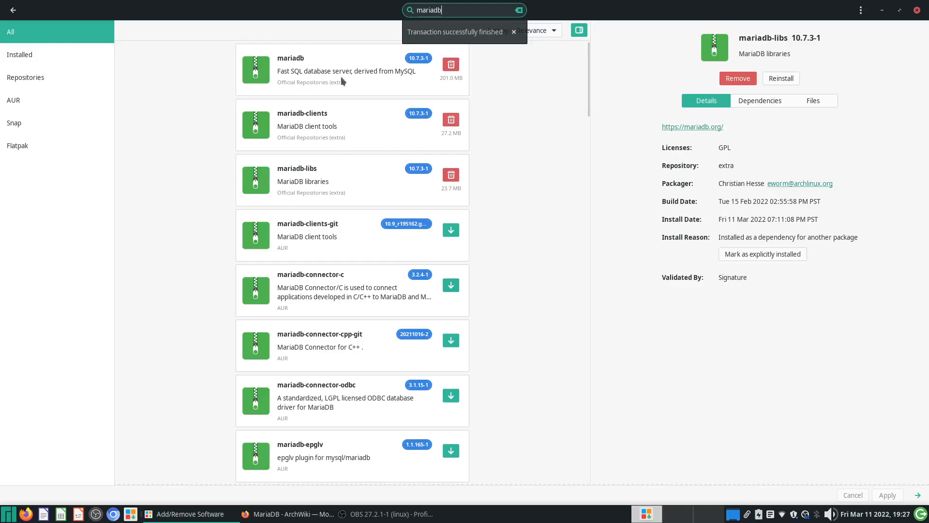
In Guake, attempt mariadb and sudo systemctl start mariadb, both failing with errors.
{"action": "left_click", "coordinate": [513, 32]}
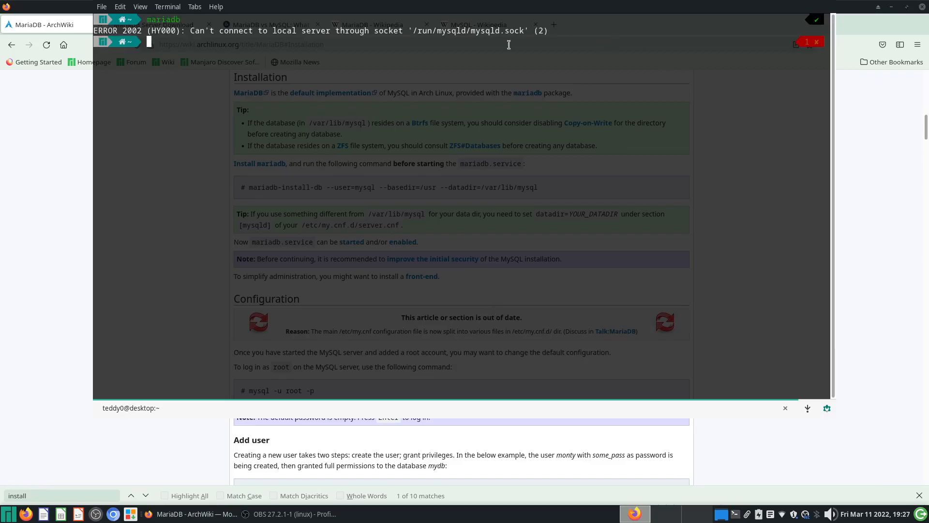
{"action": "mouse_move", "coordinate": [483, 159]}
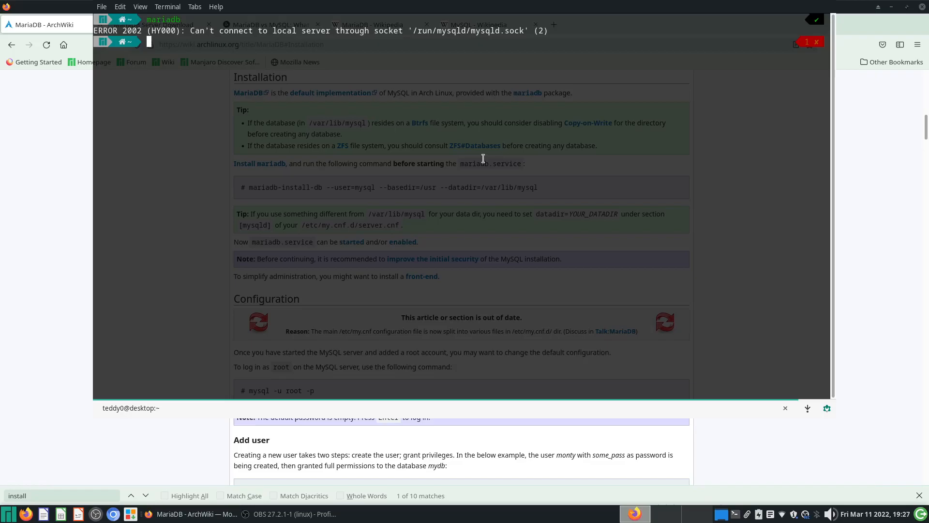
{"action": "type", "text": "sudo pacman -Syu"}
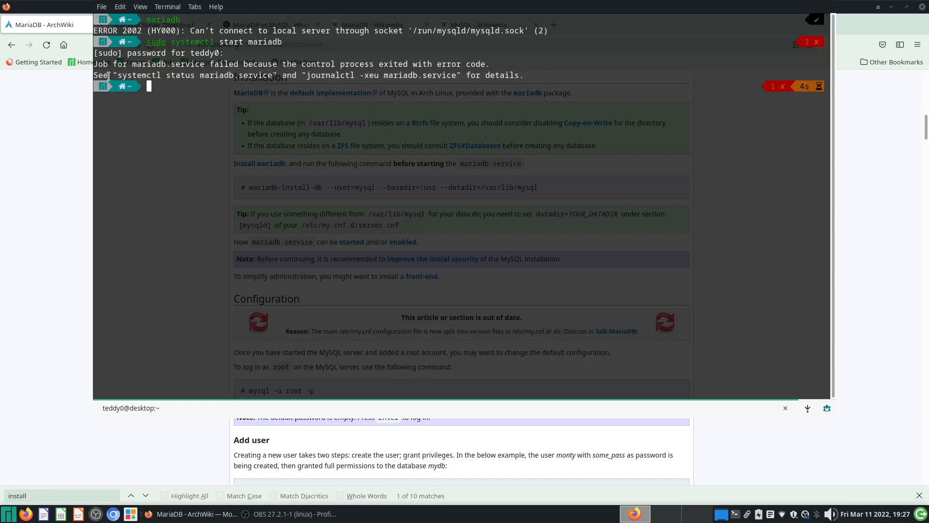
{"action": "mouse_move", "coordinate": [158, 215]}
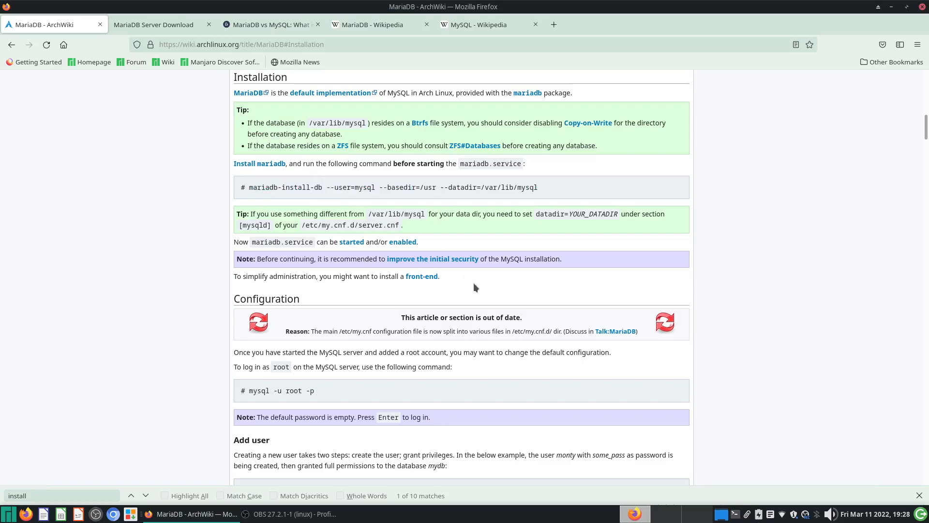
Select and copy --datadir=/var/lib/mysql from the ArchWiki mariadb-install-db command.
{"action": "double_click", "coordinate": [350, 187]}
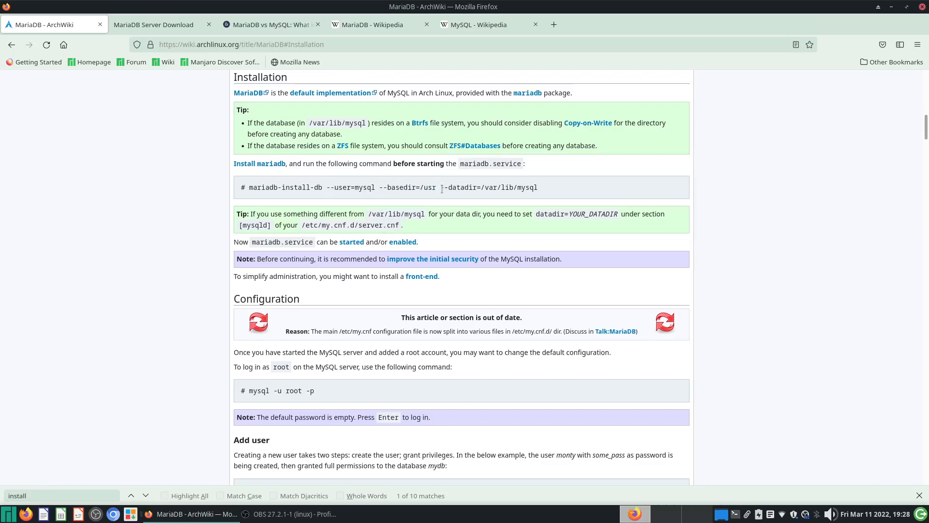
{"action": "left_click_drag", "start_coordinate": [442, 187], "coordinate": [538, 187]}
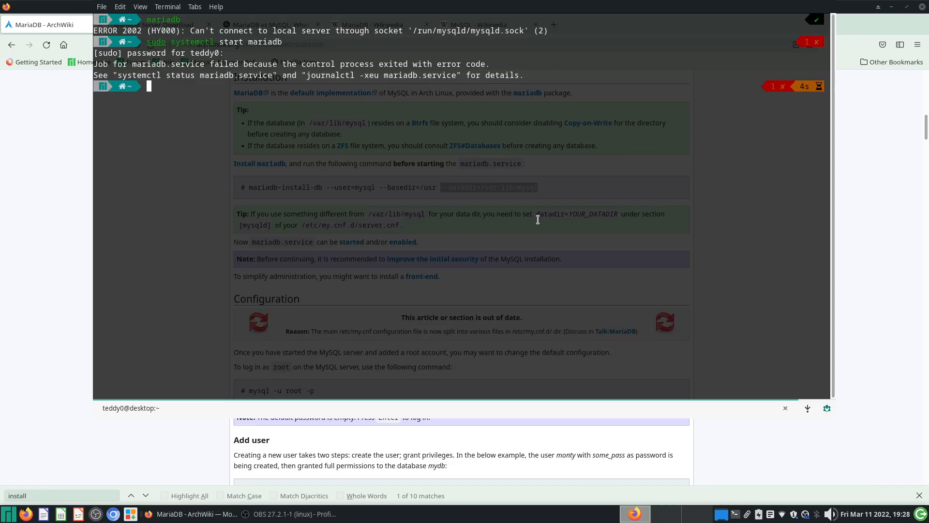
Delete the existing /var/lib/mysql directory with rm -rf.
{"action": "type", "text": "rm -rf Other.cs"}
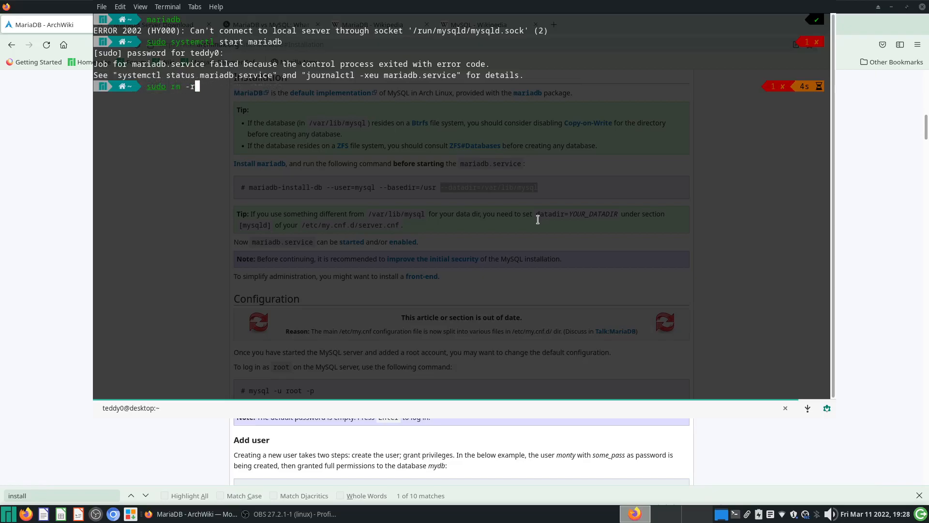
{"action": "type", "text": "f"}
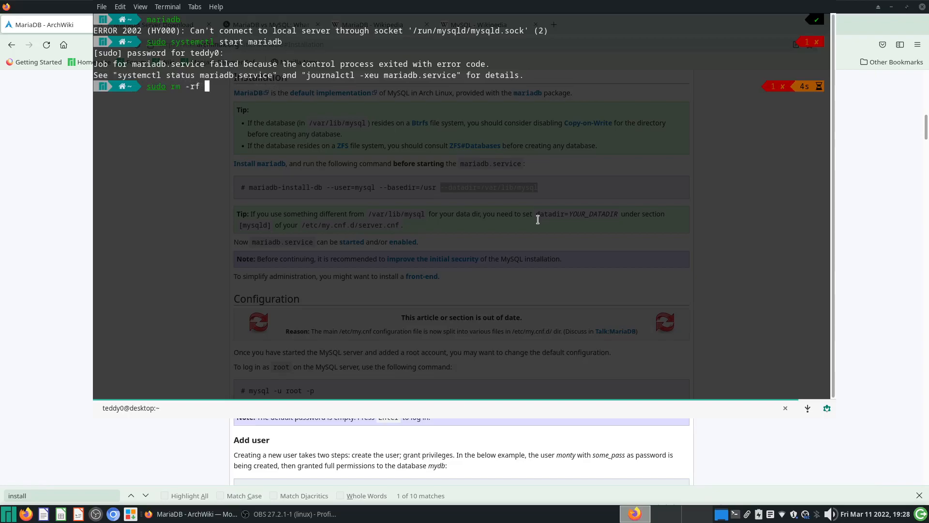
{"action": "type", "text": "/var"}
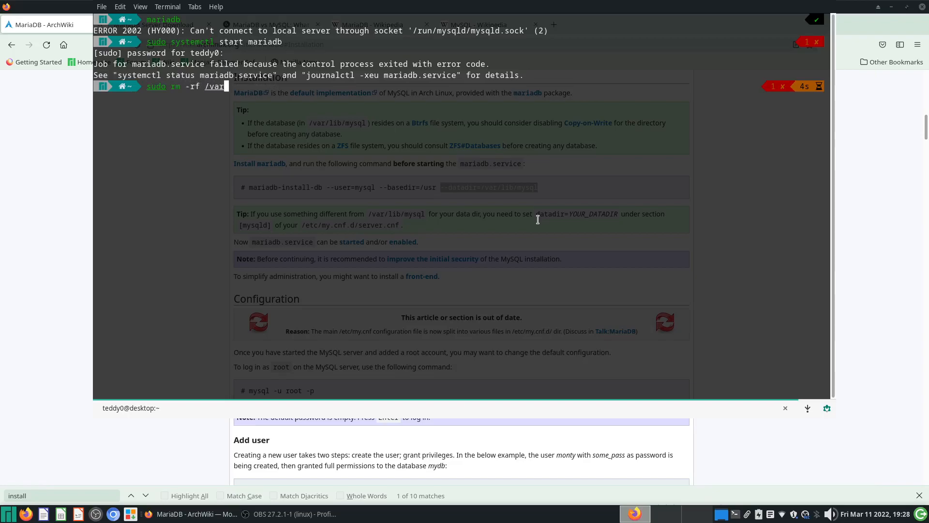
{"action": "type", "text": "/lib/"}
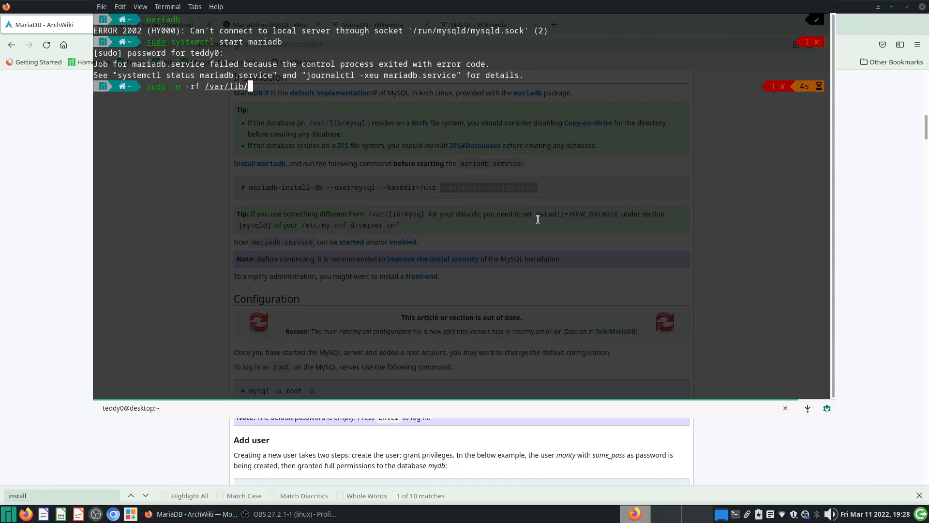
{"action": "key", "text": "Tab"}
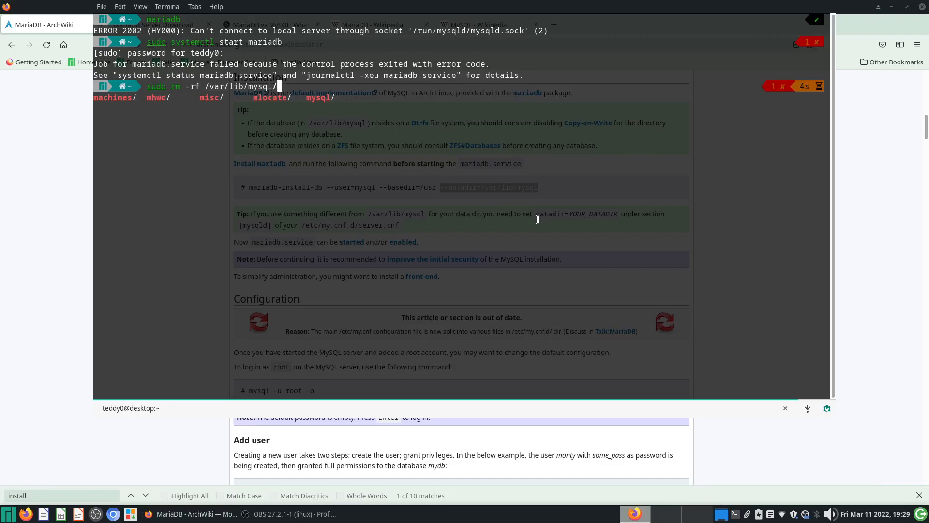
{"action": "key", "text": "Return"}
{"action": "type", "text": "sudo"}
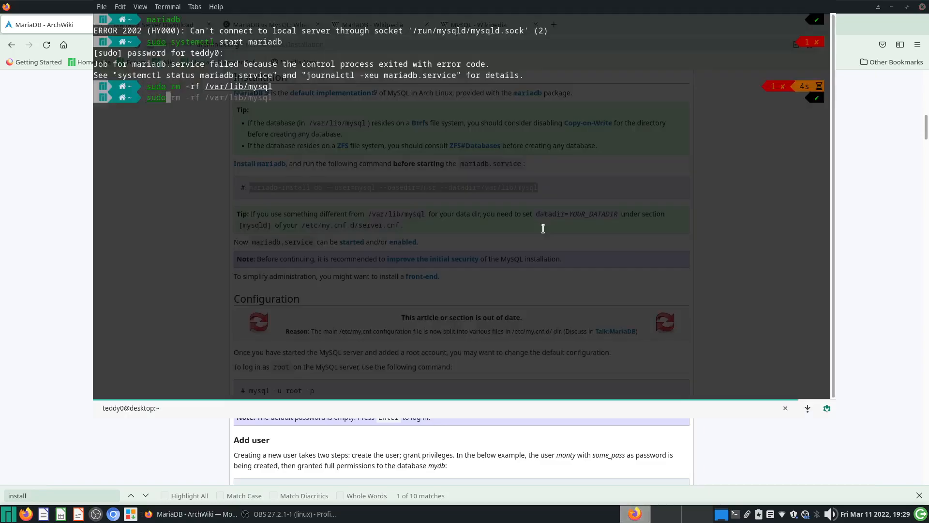
Run mariadb-install-db with --user=mysql, --basedir=/usr and --datadir=/var/lib/mysql.
{"action": "type", "text": "mariadb-"}
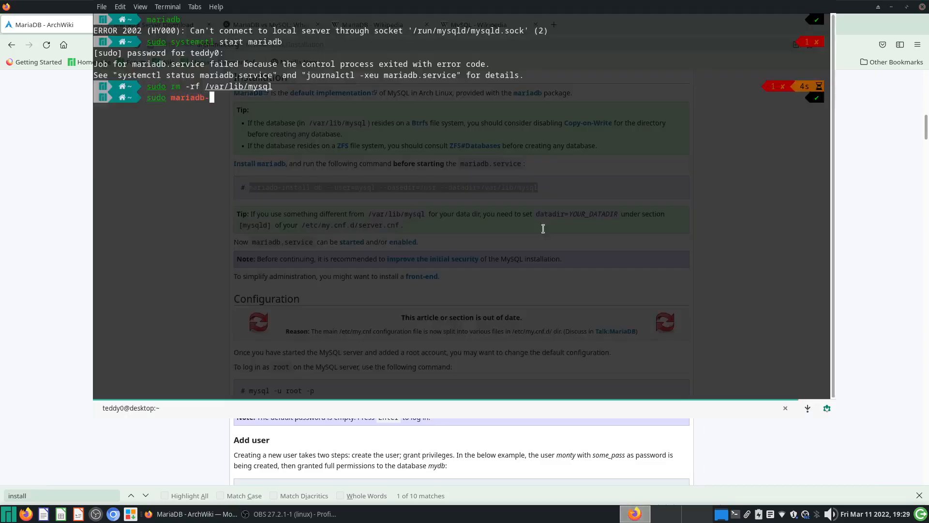
{"action": "type", "text": "install"}
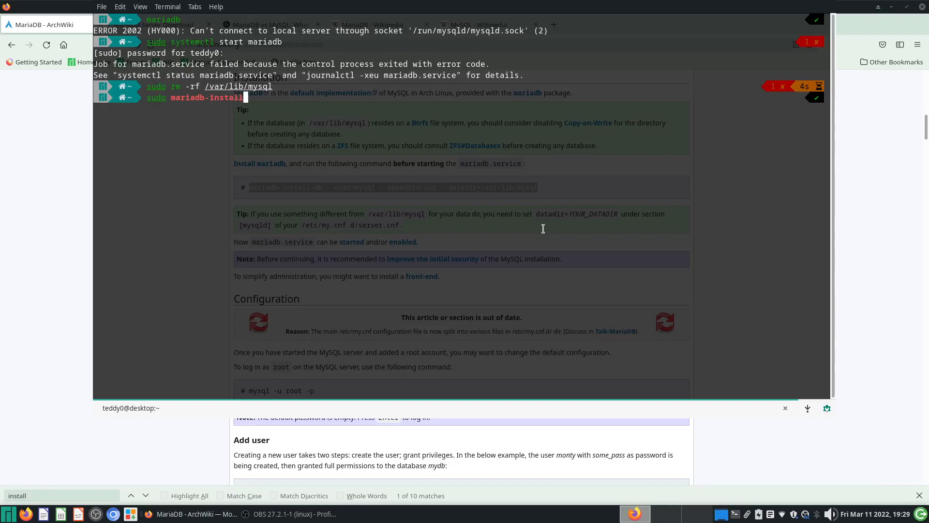
{"action": "type", "text": "-db"}
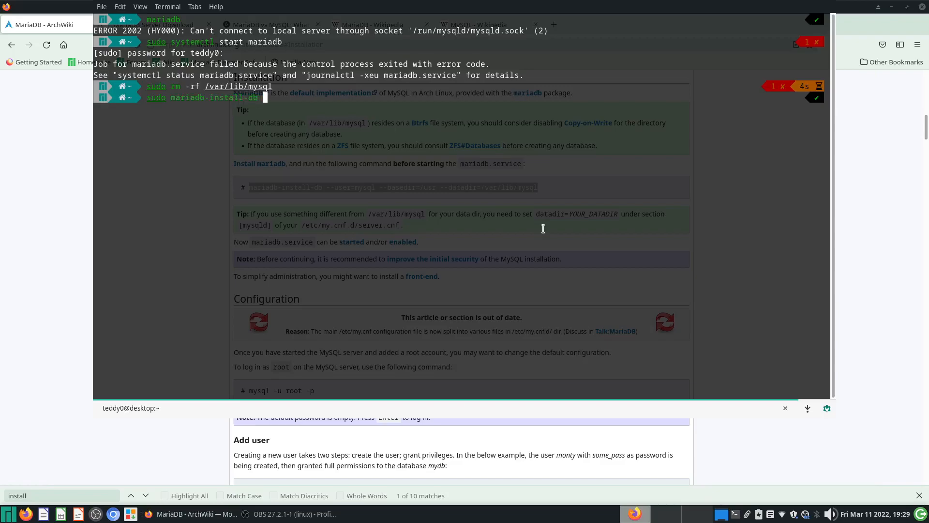
{"action": "type", "text": "--user=mysql"}
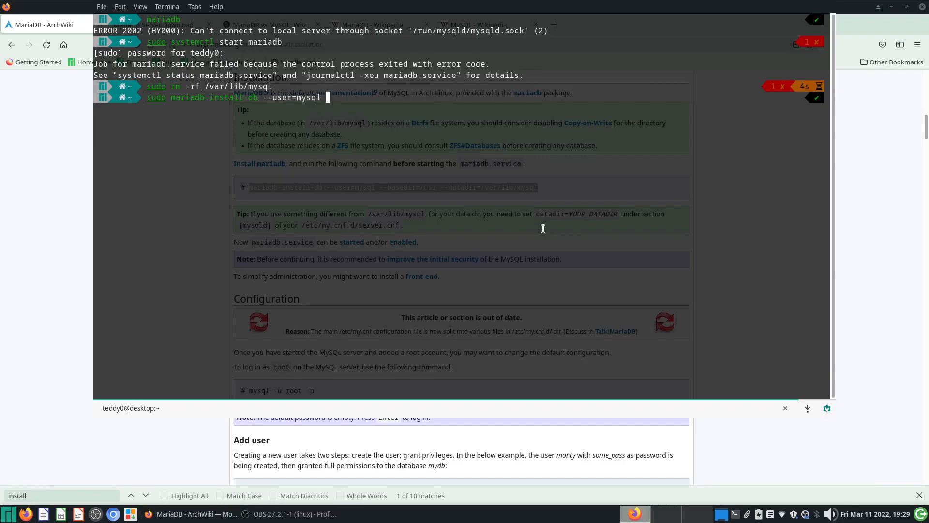
{"action": "type", "text": "--base"}
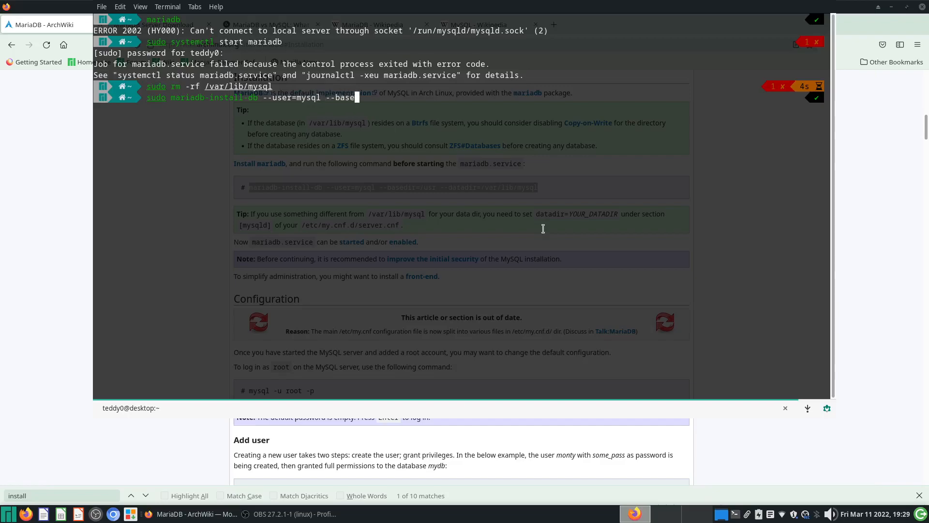
{"action": "type", "text": "dir=/"}
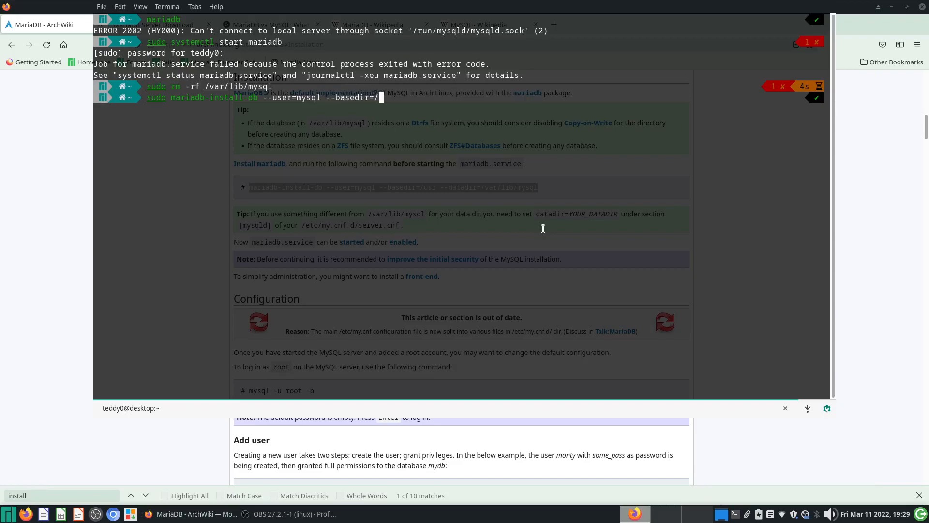
{"action": "type", "text": "usr"}
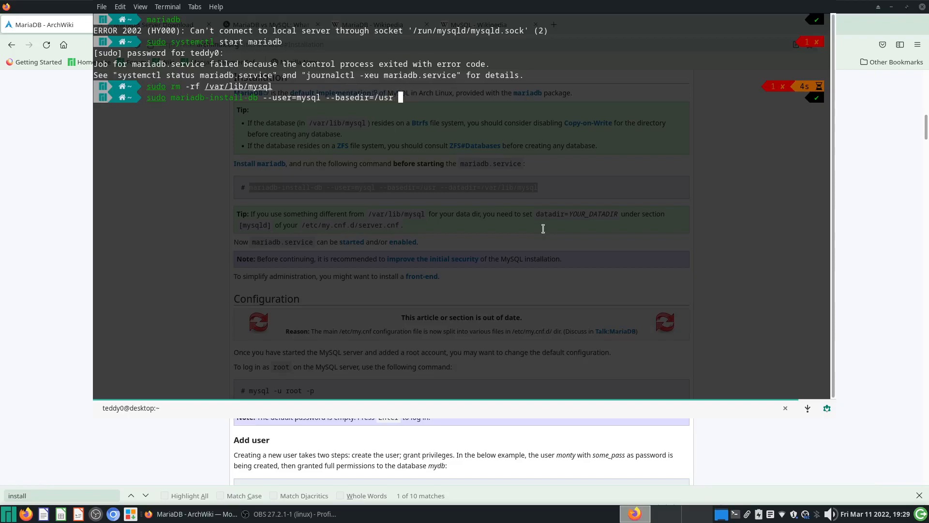
{"action": "type", "text": "--datadir="}
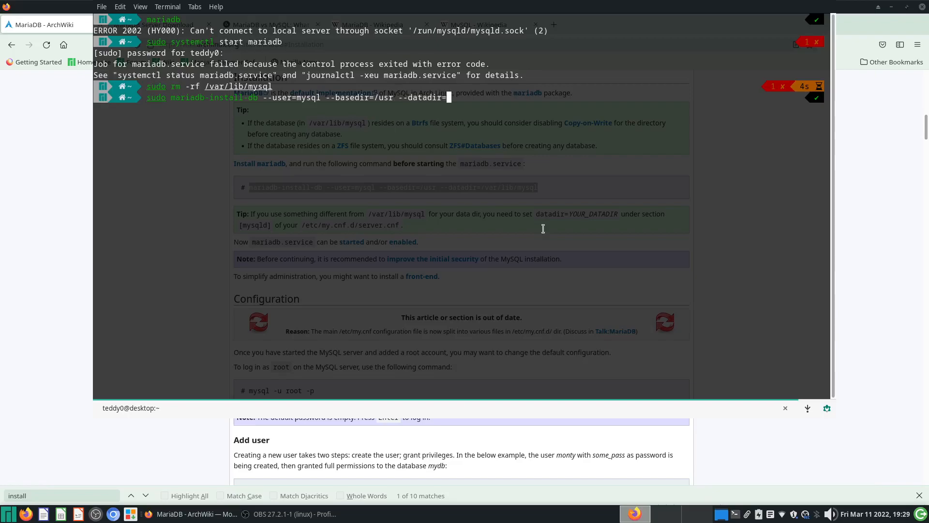
{"action": "type", "text": "/var/lib/mysql"}
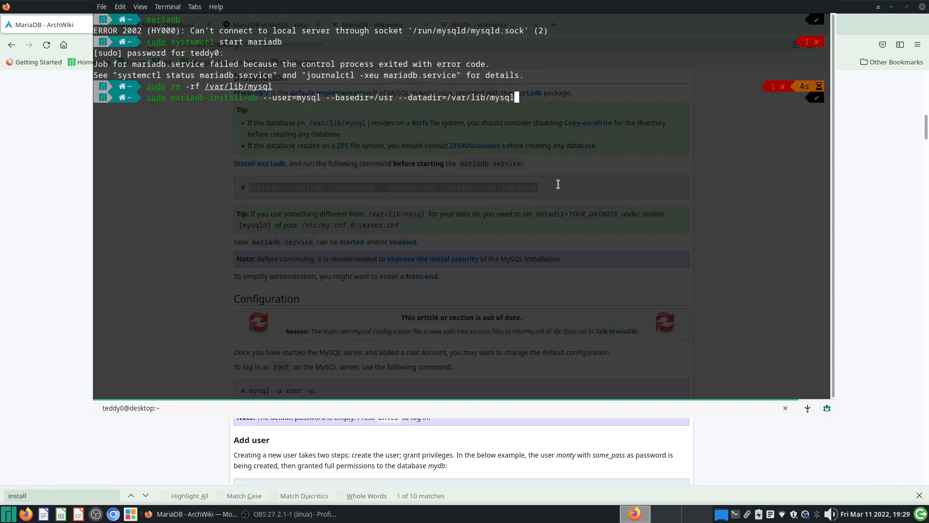
{"action": "key", "text": "Return"}
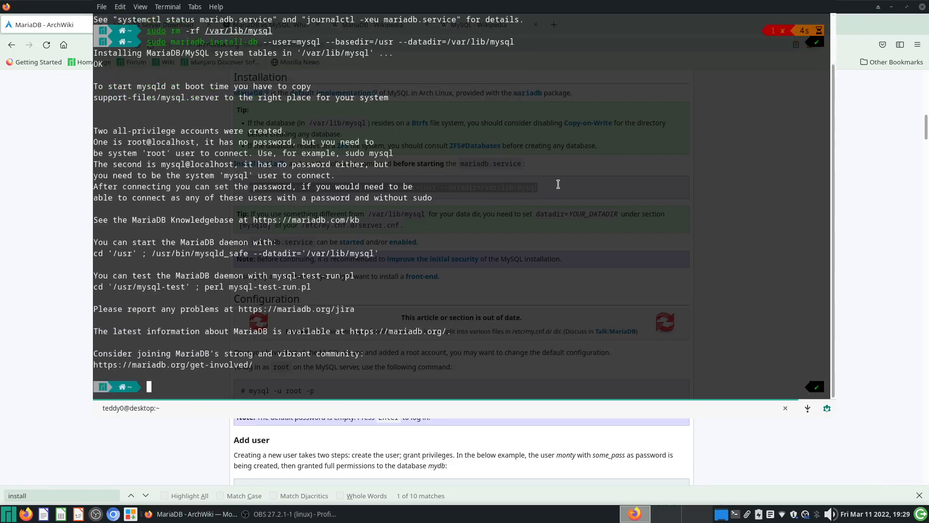
{"action": "double_click", "coordinate": [199, 131]}
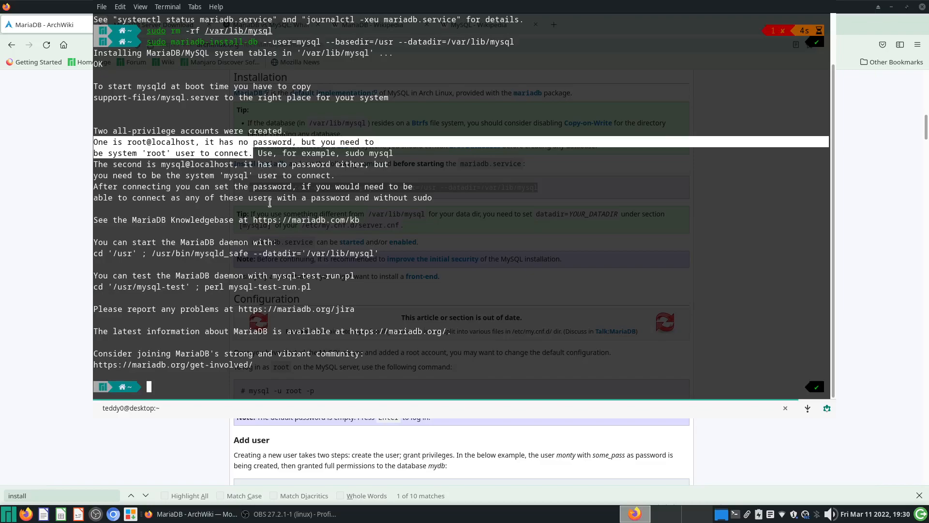
{"action": "mouse_move", "coordinate": [262, 205]}
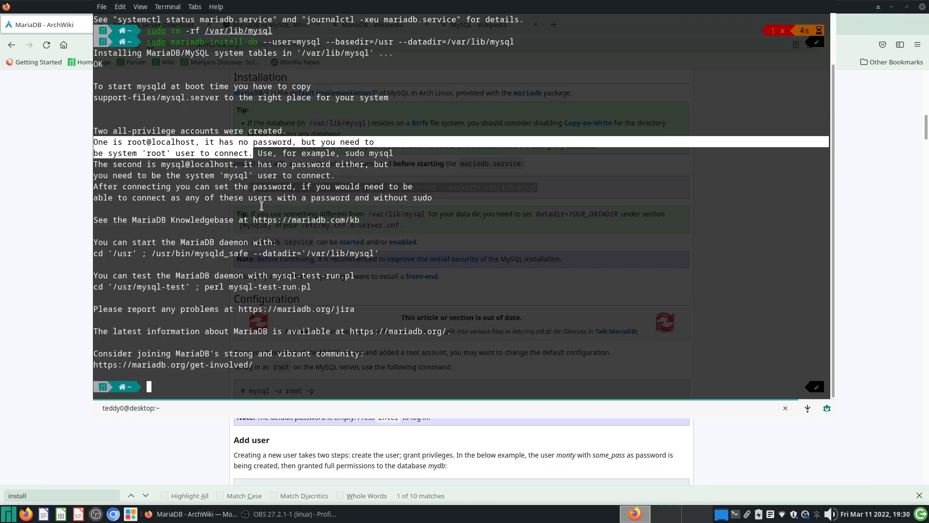
{"action": "mouse_move", "coordinate": [284, 141]}
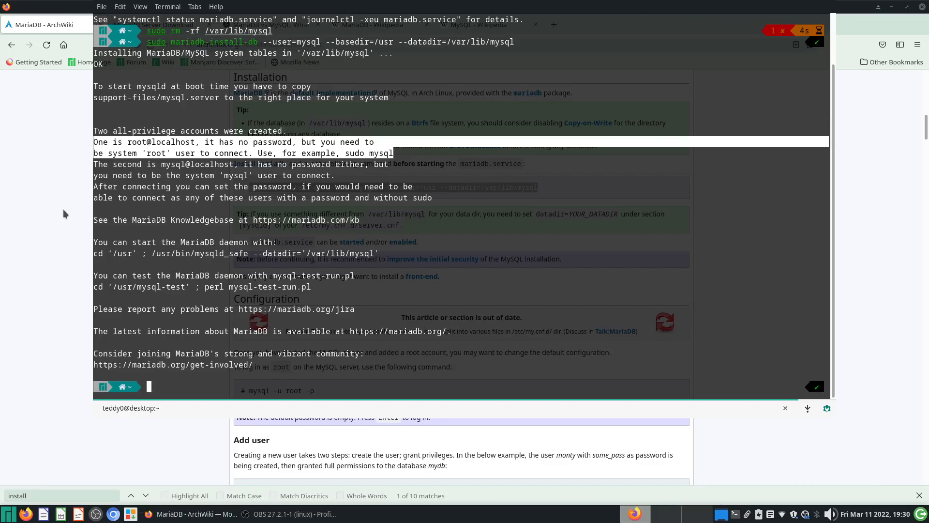
{"action": "mouse_move", "coordinate": [497, 171]}
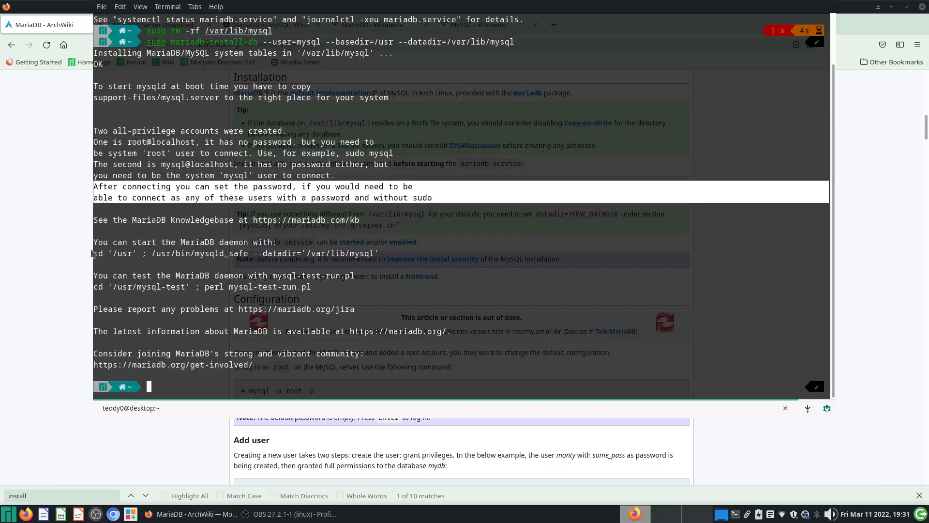
{"action": "mouse_move", "coordinate": [1, 307]}
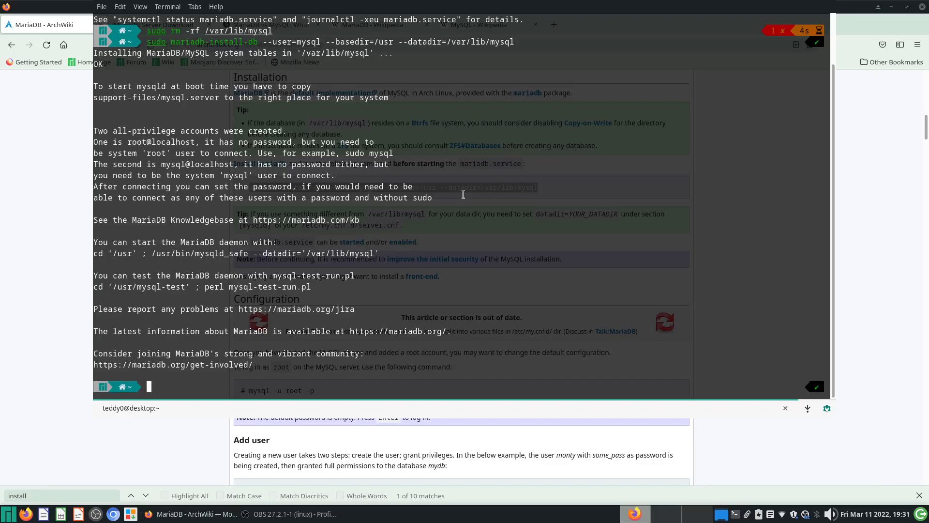
Start the mariadb service with systemctl, then open the root monitor via sudo mysql and sudo mariadb.
{"action": "type", "text": "sudo systemctl start mariadb"}
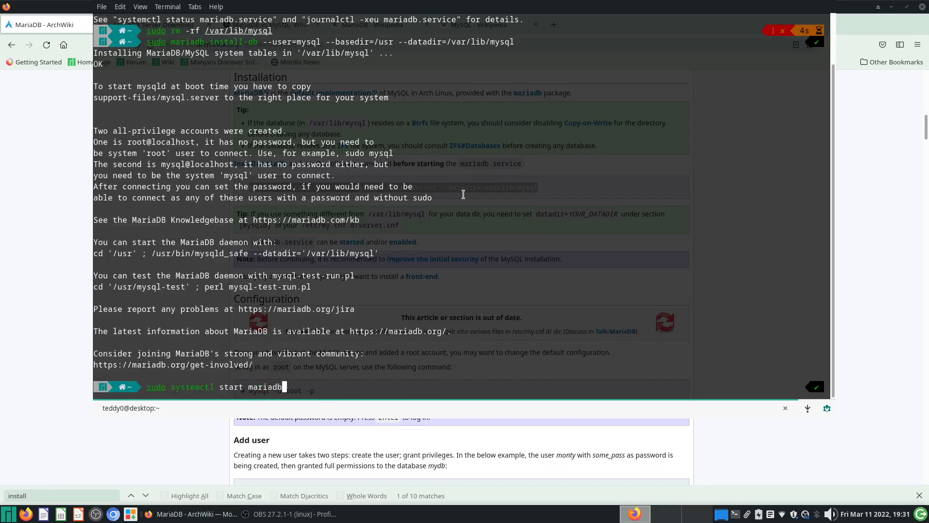
{"action": "key", "text": "Return"}
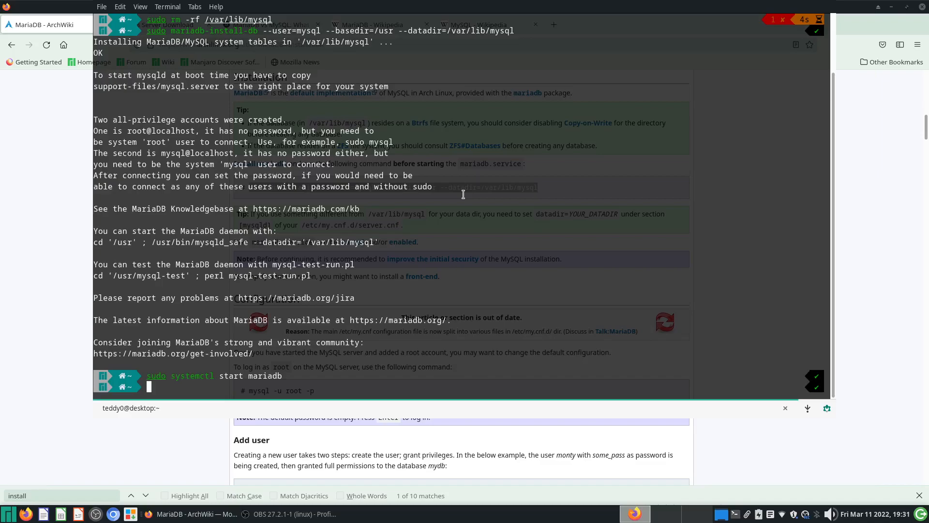
{"action": "type", "text": "sudo mt"}
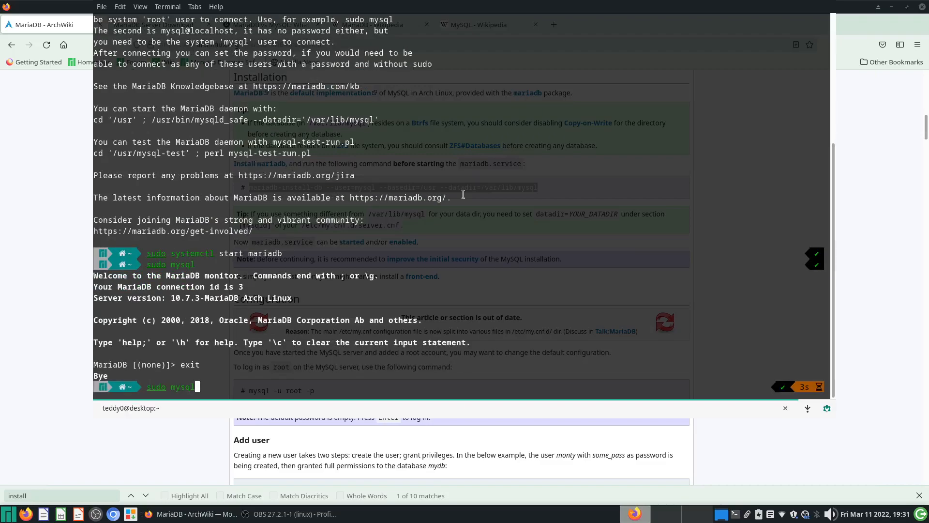
{"action": "type", "text": "mariadb-install-db --user=mysql --basedir=/usr --datadir=/var/lib/mysql"}
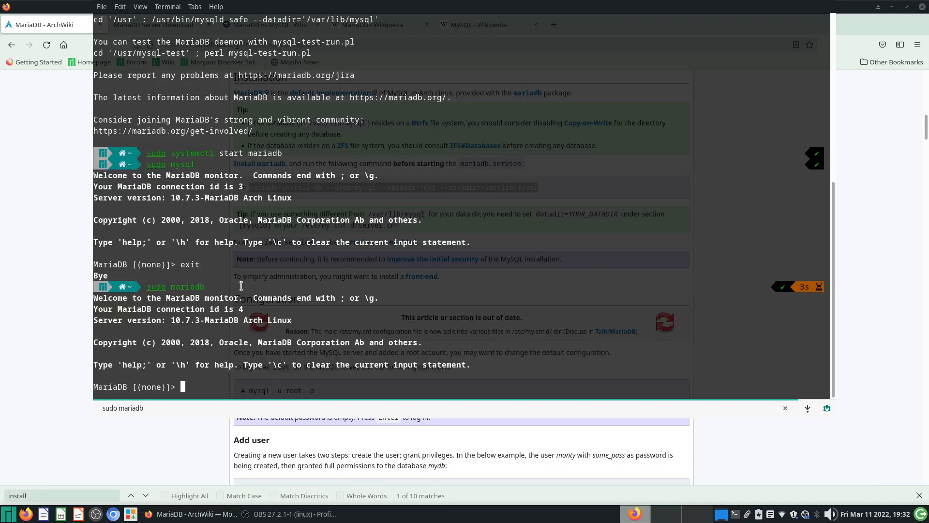
Run help; in the monitor, then highlight the install command on the ArchWiki page.
{"action": "type", "text": "help;"}
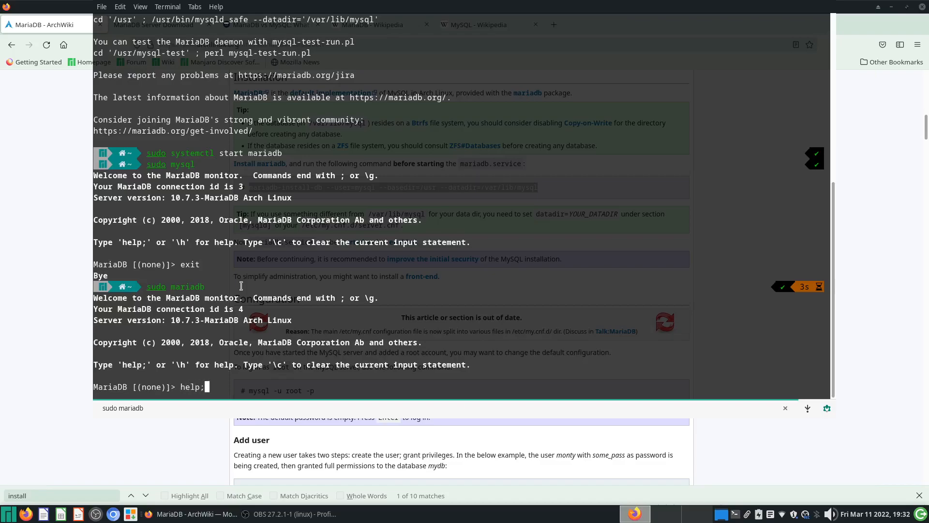
{"action": "key", "text": "Return"}
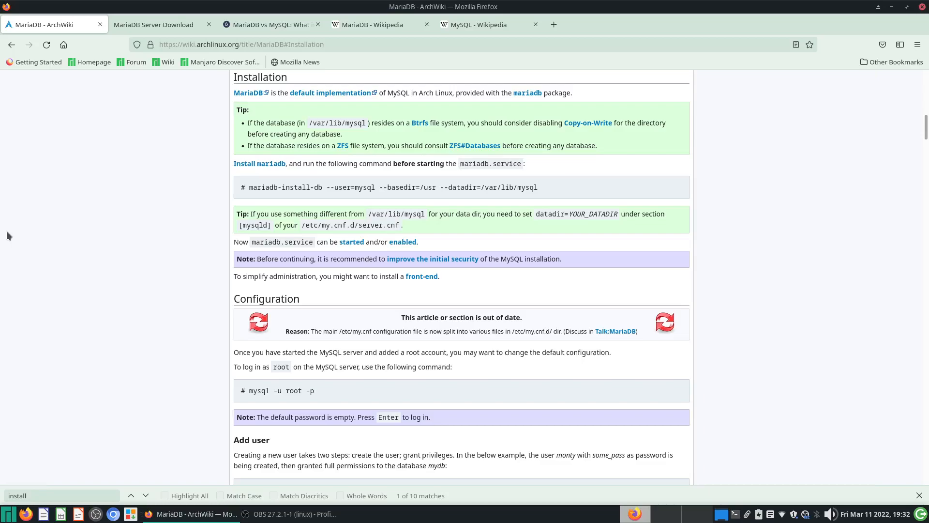
{"action": "mouse_move", "coordinate": [17, 231]}
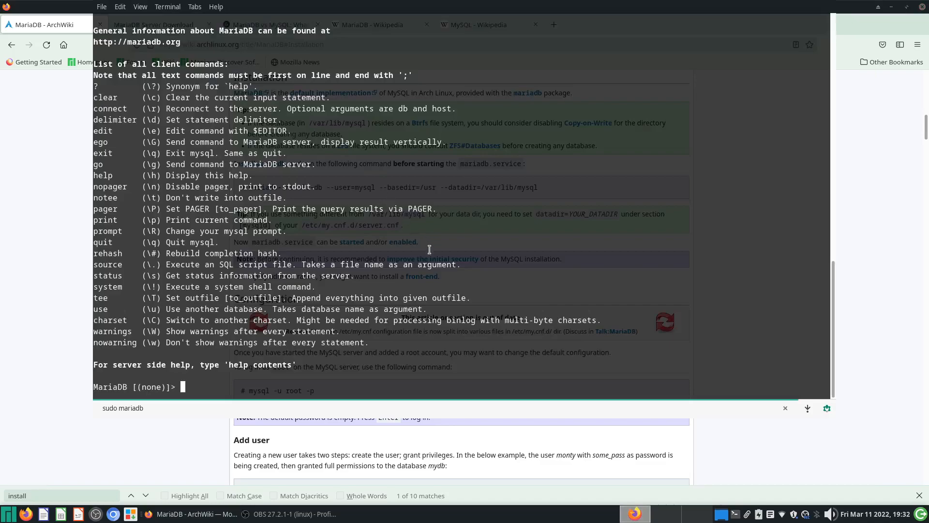
{"action": "mouse_move", "coordinate": [500, 316]}
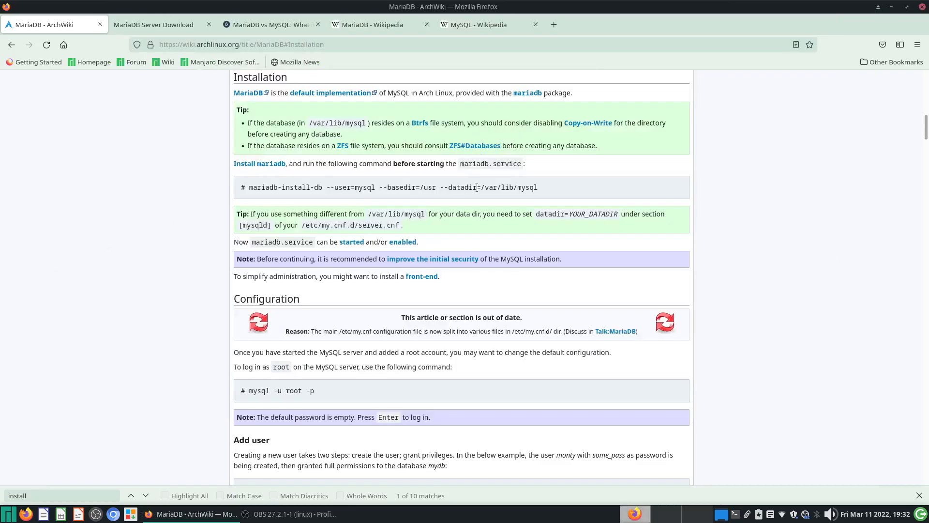
{"action": "left_click_drag", "start_coordinate": [481, 188], "coordinate": [538, 187]}
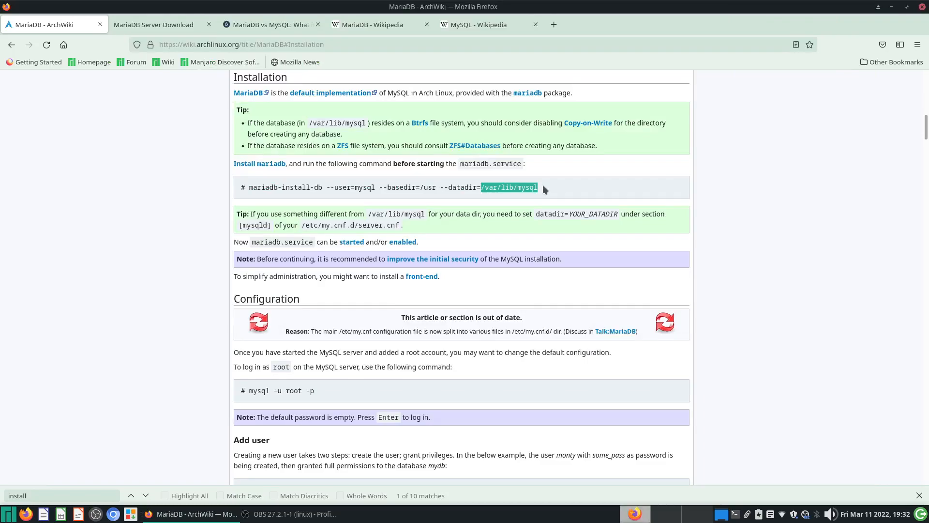
{"action": "mouse_move", "coordinate": [542, 240]}
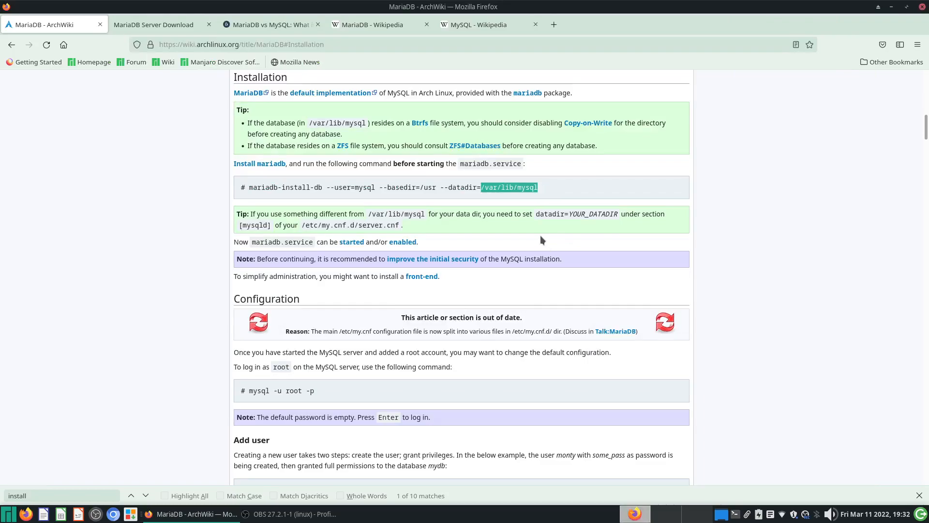
{"action": "mouse_move", "coordinate": [531, 248]}
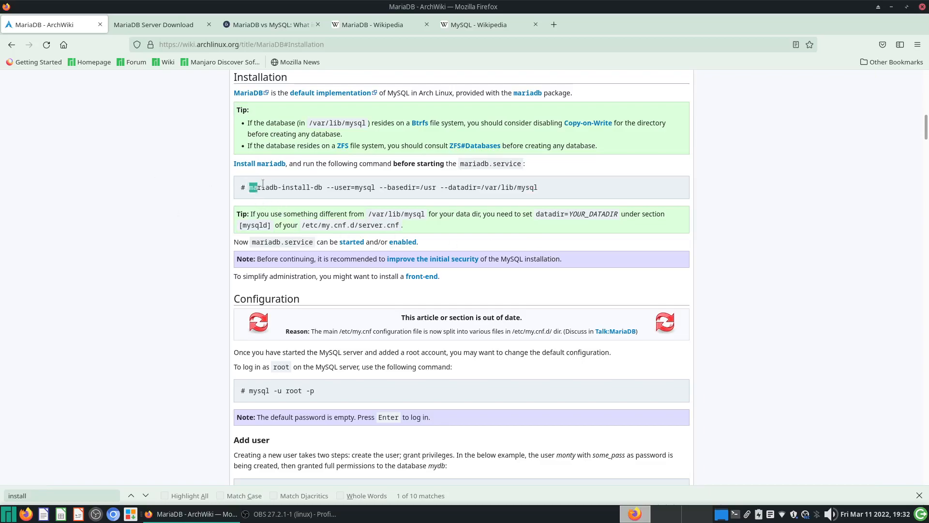
{"action": "left_click_drag", "start_coordinate": [249, 188], "coordinate": [538, 187]}
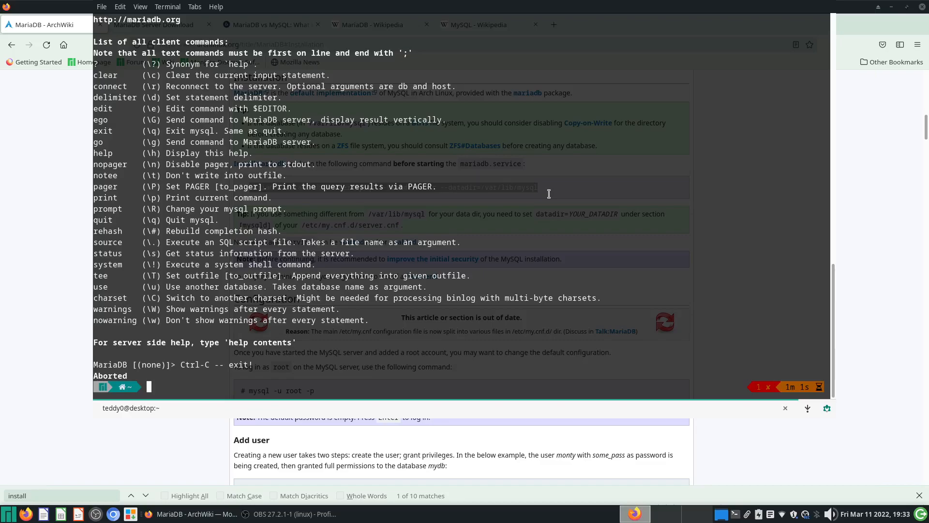
Enable the mariadb service at boot with 'sudo systemctl enable mariadb'.
{"action": "type", "text": "sudo mariadb"}
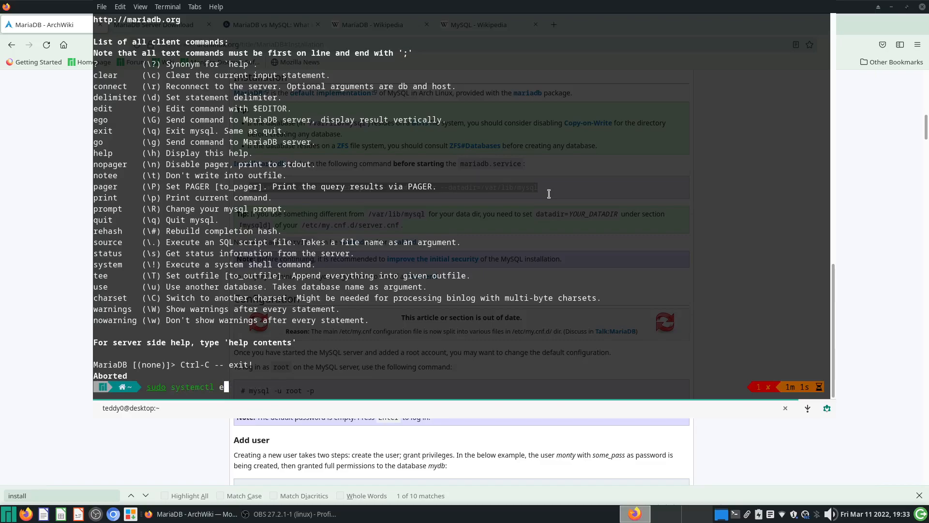
{"action": "type", "text": "nable mariad"}
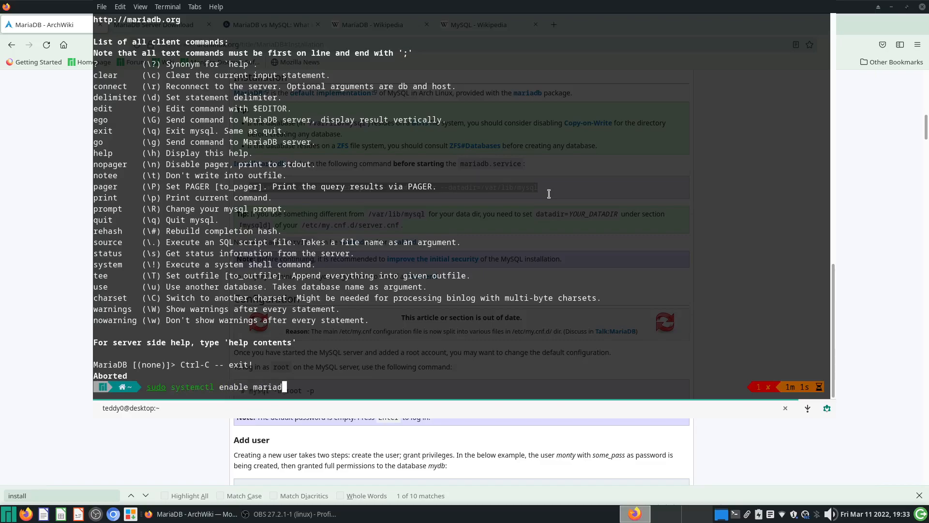
{"action": "key", "text": "Return"}
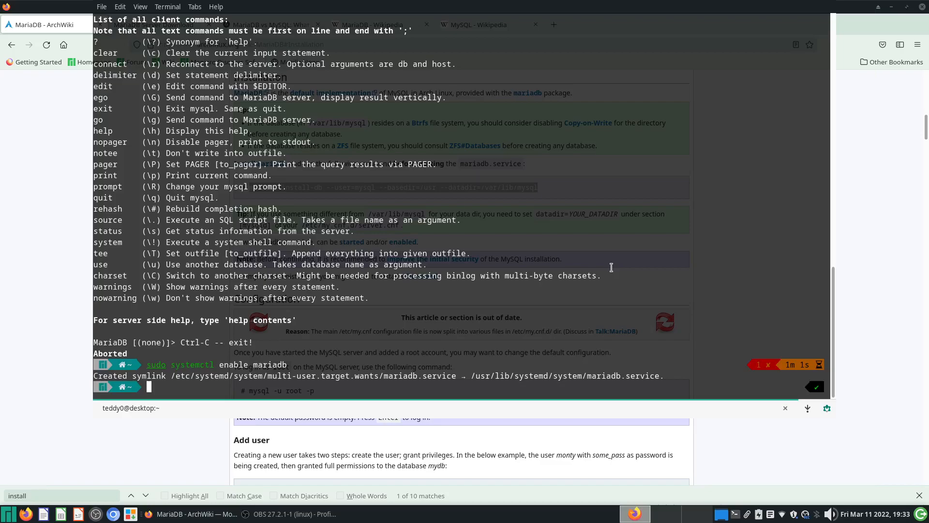
{"action": "mouse_move", "coordinate": [911, 218]}
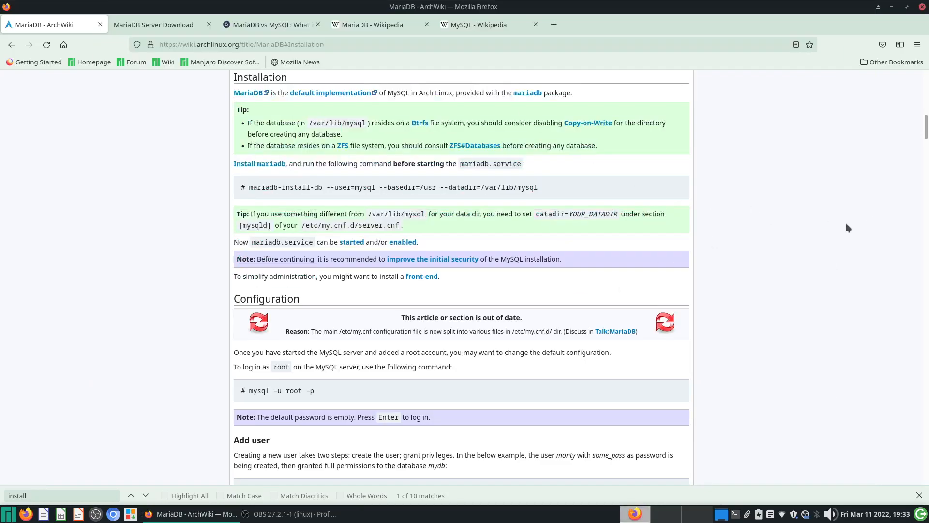
{"action": "mouse_move", "coordinate": [845, 231]}
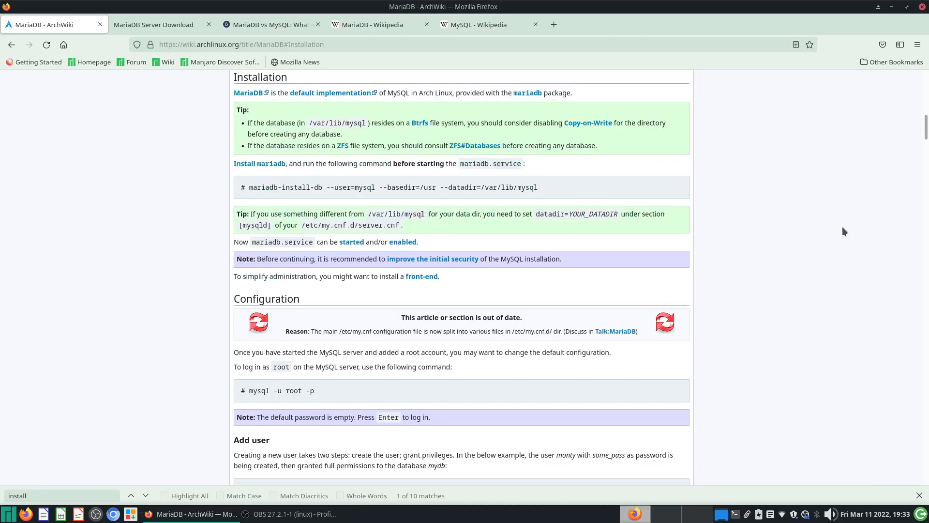